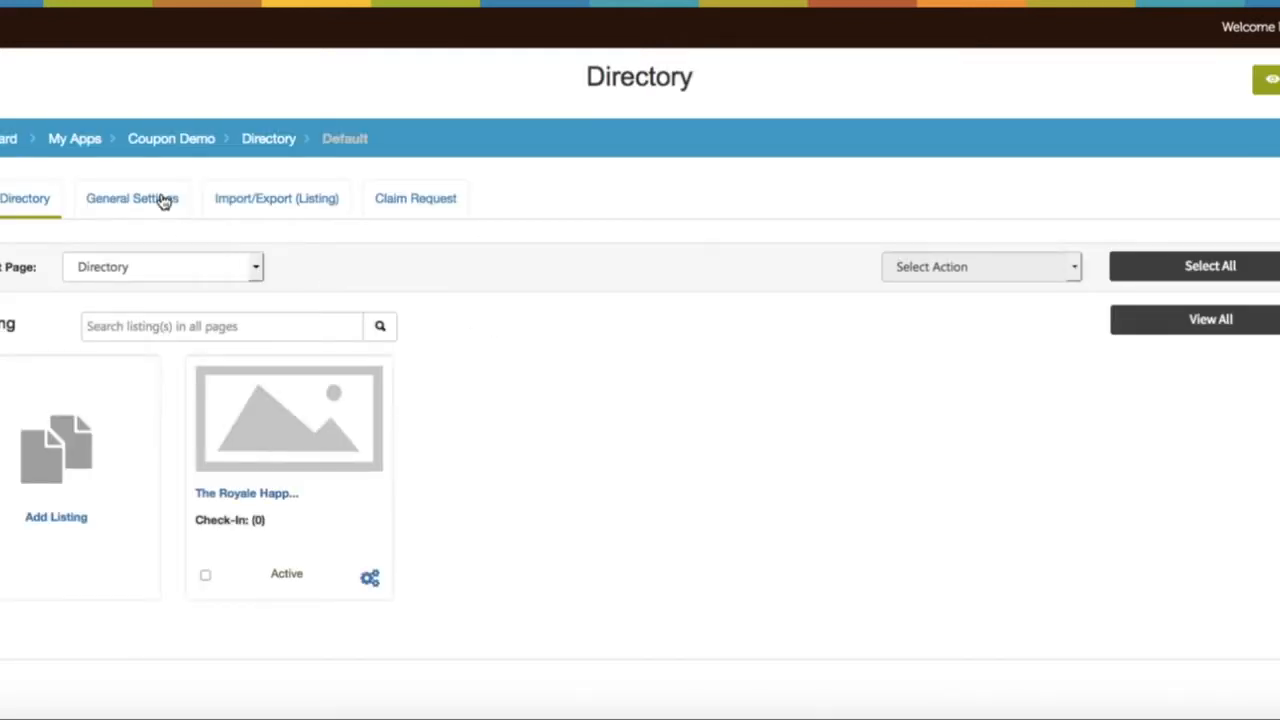
Step: Show the directory's Coupons section under General Settings, which lists no coupons yet
{"action": "left_click", "coordinate": [131, 198]}
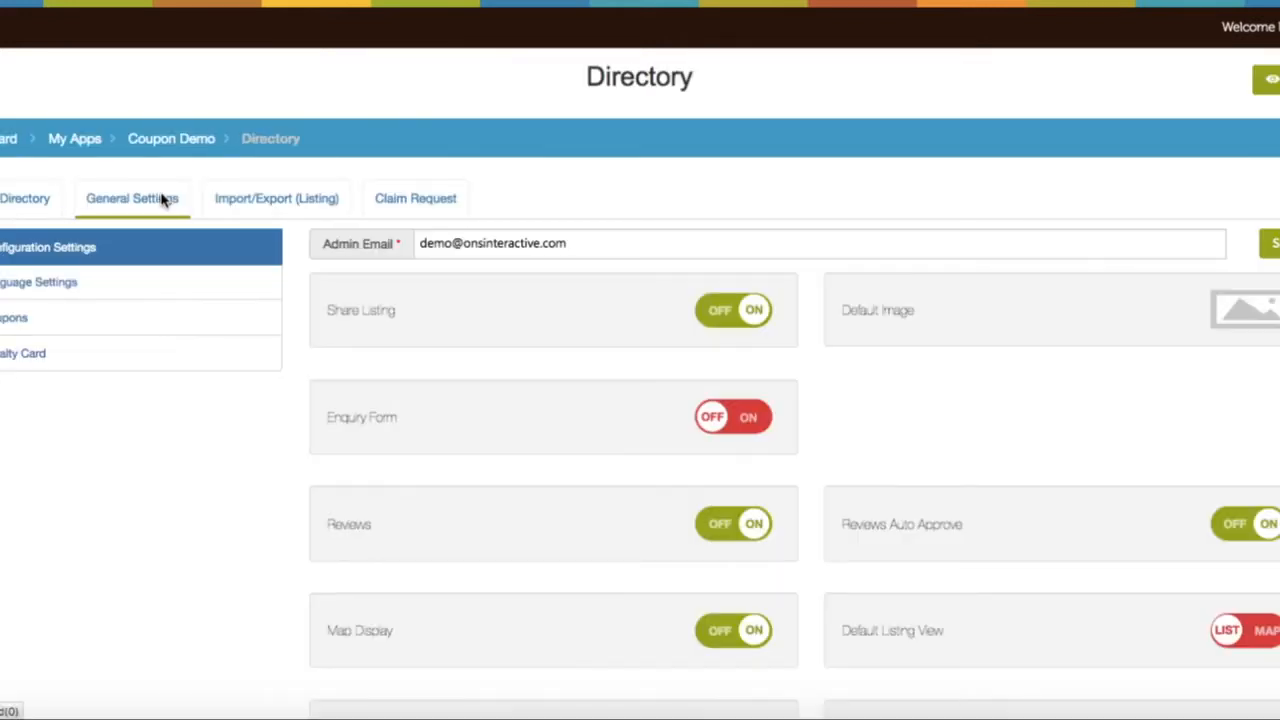
{"action": "left_click", "coordinate": [14, 317]}
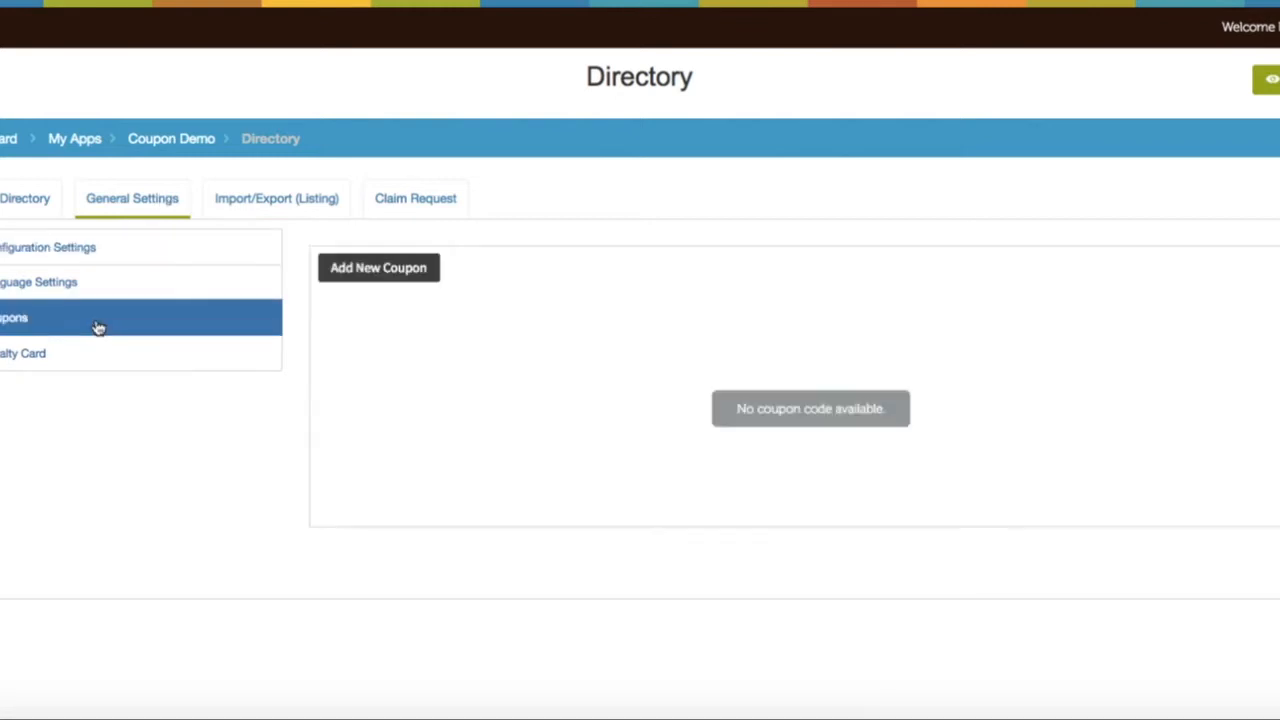
Step: Add a new coupon named DISCOUNT with a flat 20 discount under Savings
{"action": "left_click", "coordinate": [378, 267]}
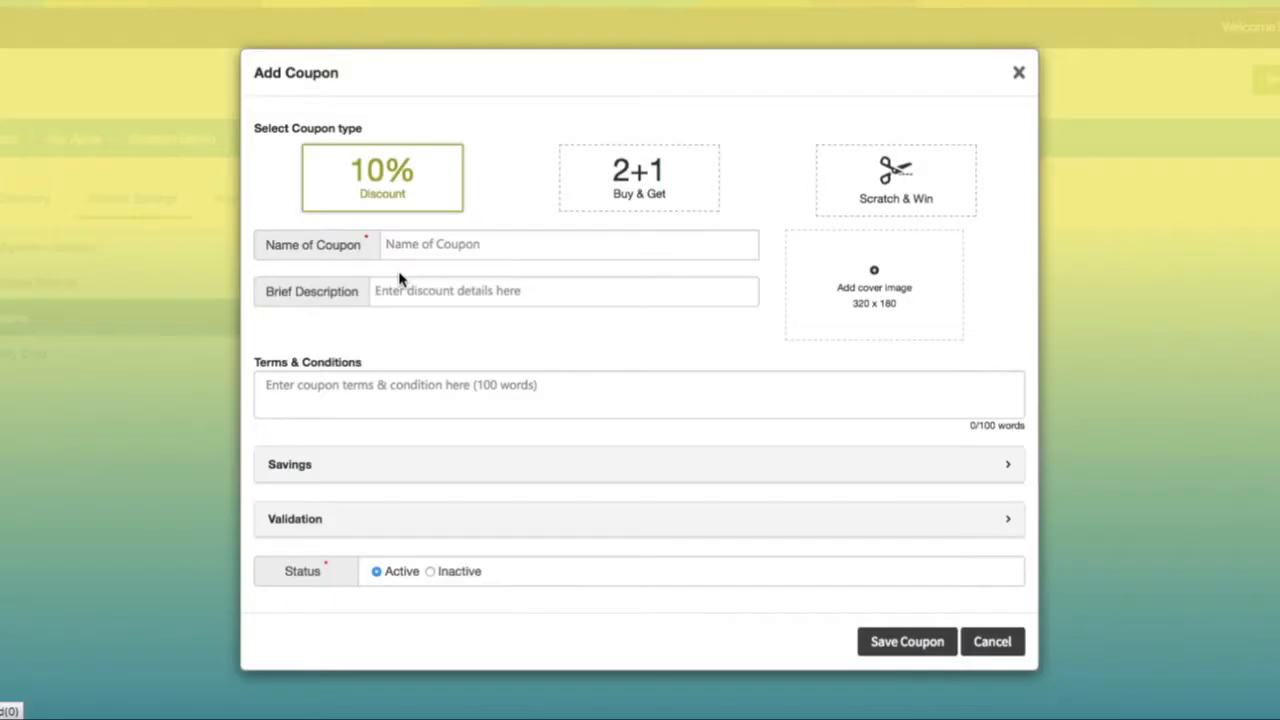
{"action": "mouse_move", "coordinate": [380, 228]}
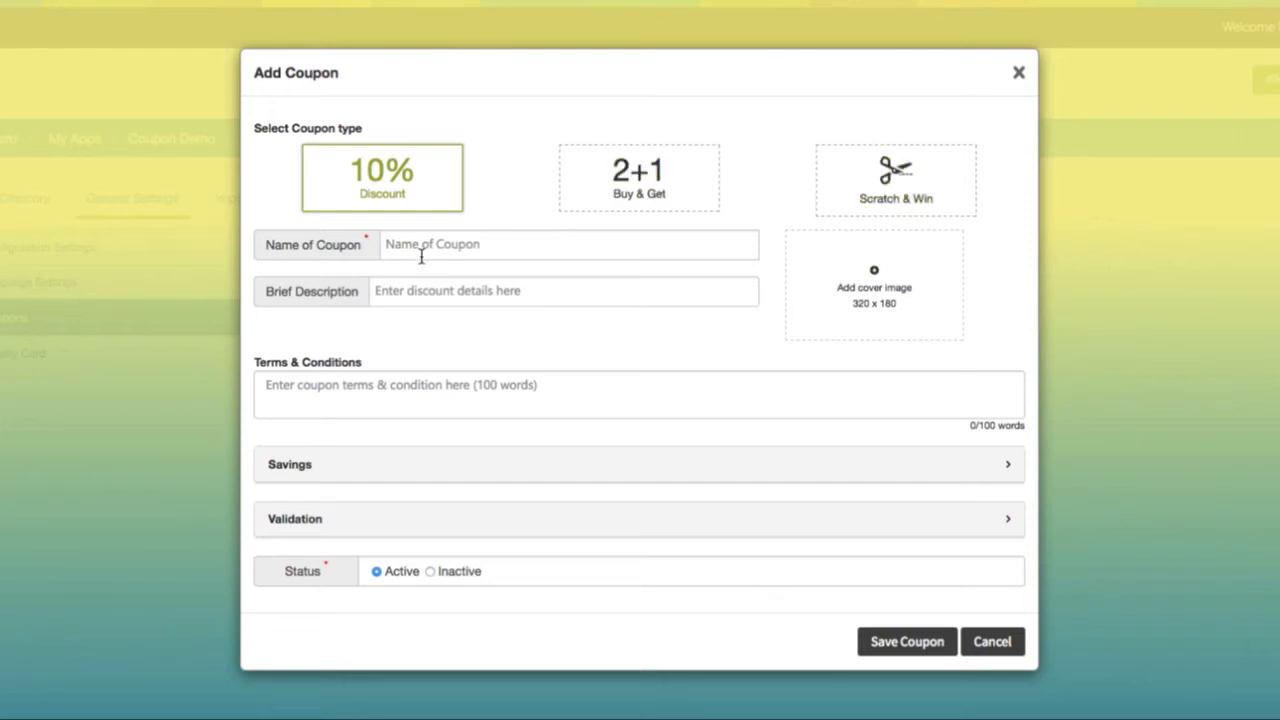
{"action": "type", "text": "DISCOUNT"}
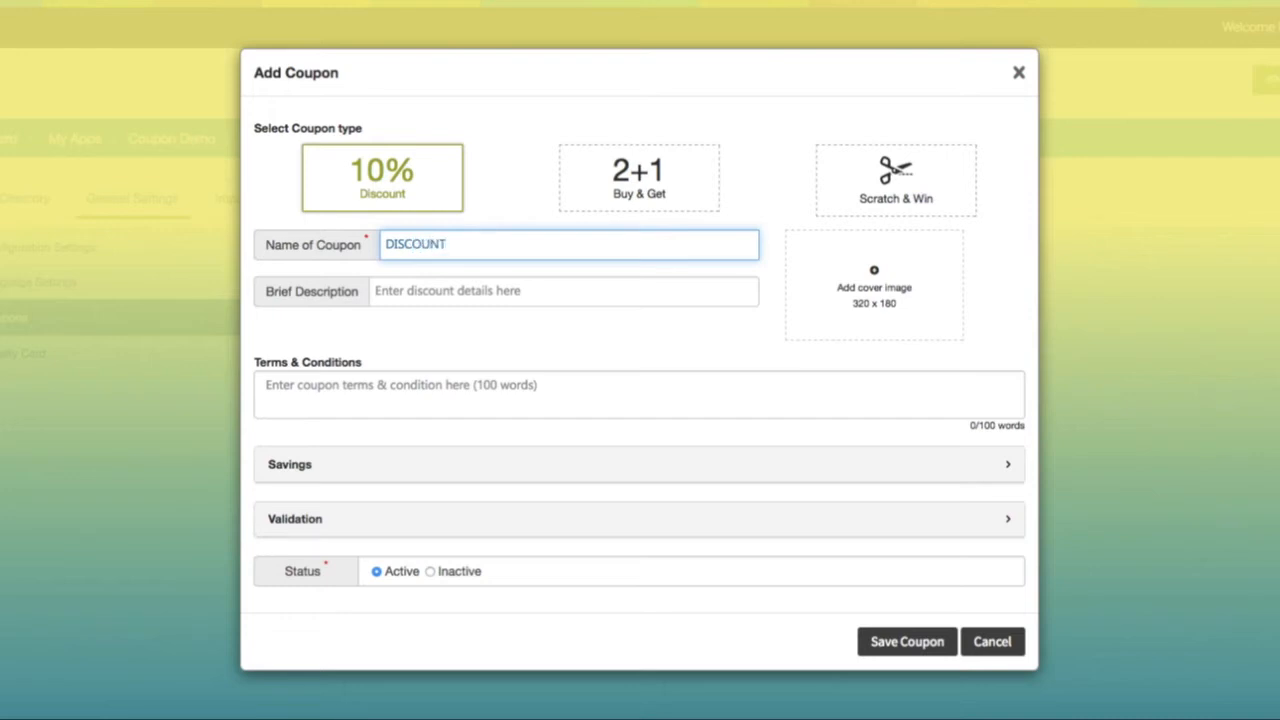
{"action": "left_click", "coordinate": [563, 290]}
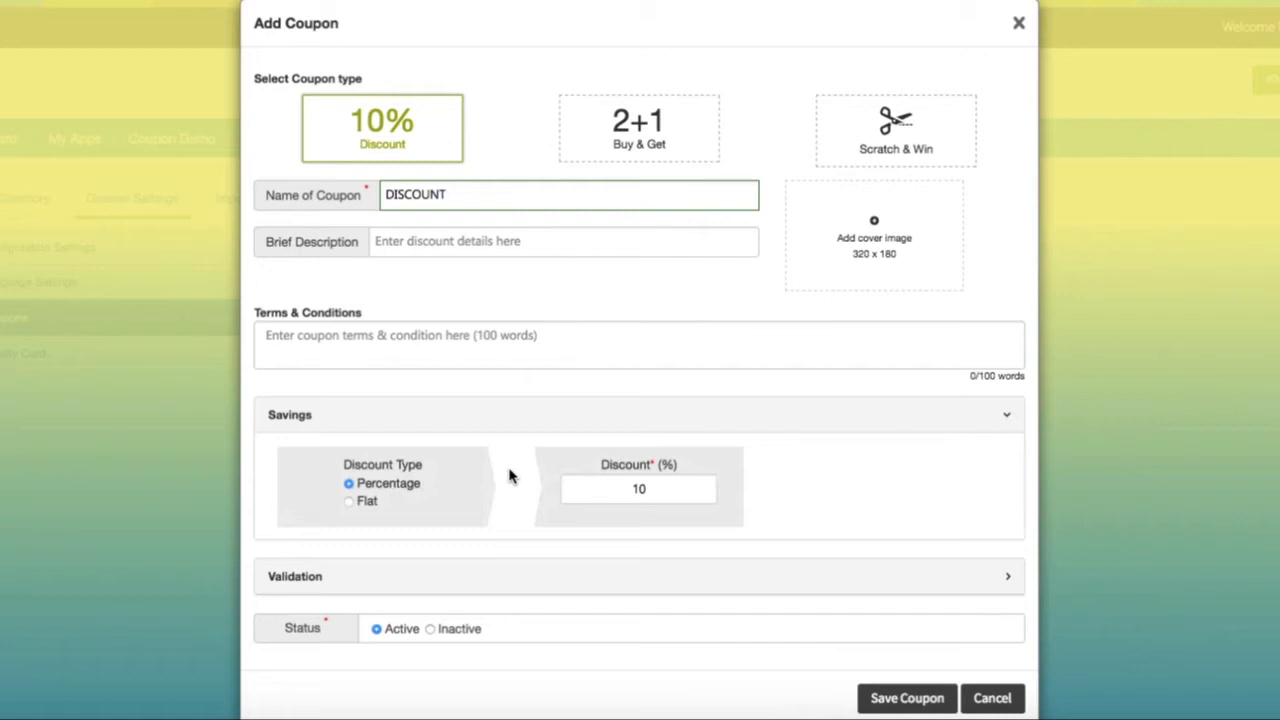
{"action": "left_click", "coordinate": [638, 489]}
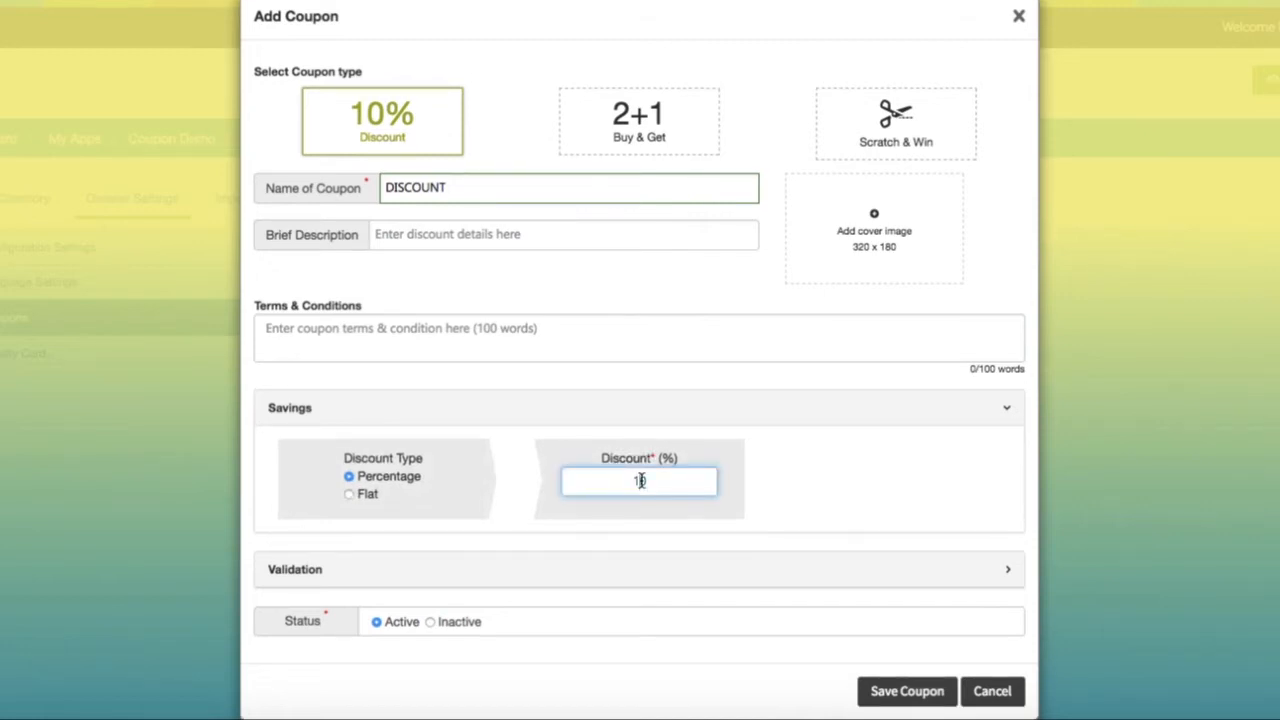
{"action": "type", "text": "20"}
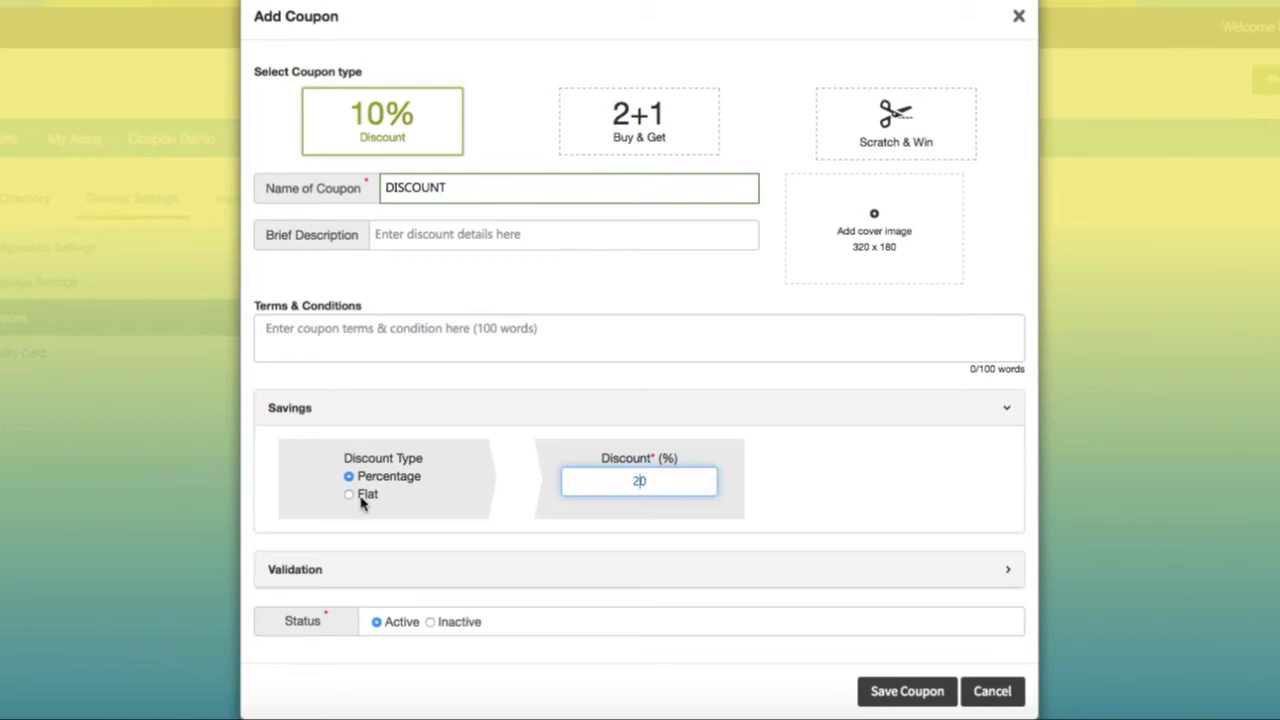
{"action": "left_click", "coordinate": [348, 494]}
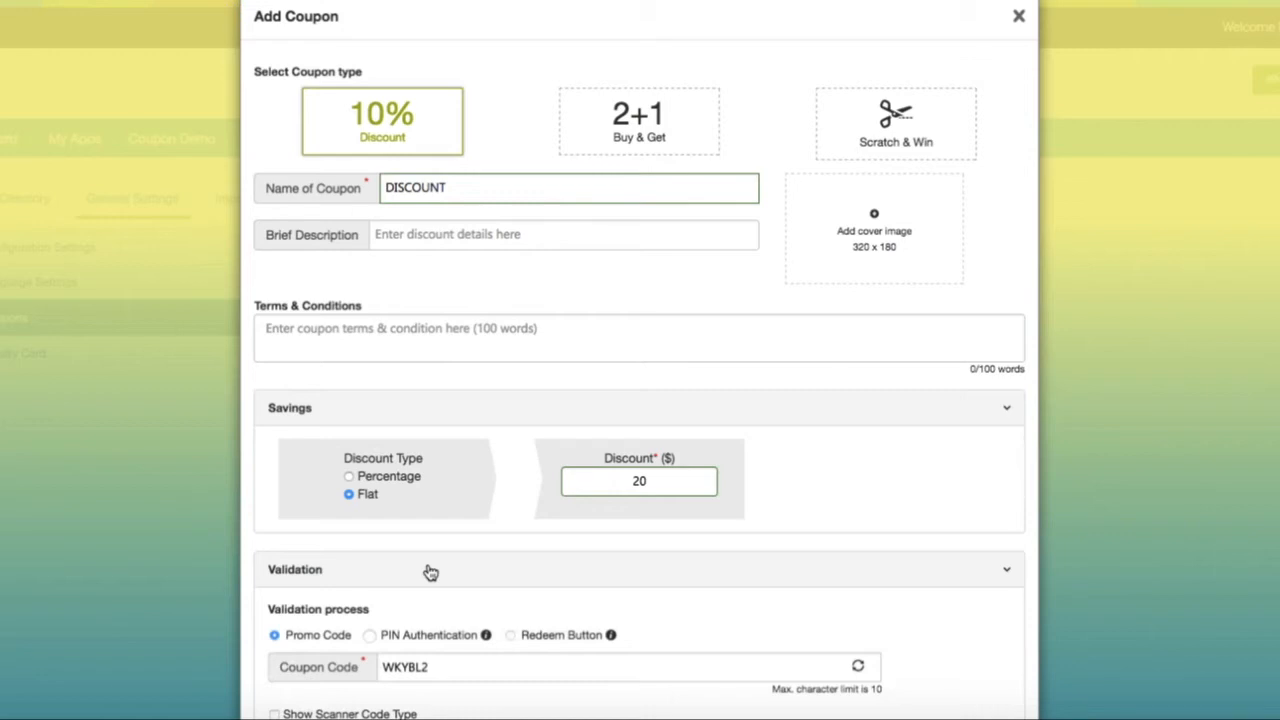
Step: Try the Show Scanner Code Type, QR Code and PIN Authentication validation options
{"action": "scroll", "scroll_direction": "down", "scroll_amount": 3}
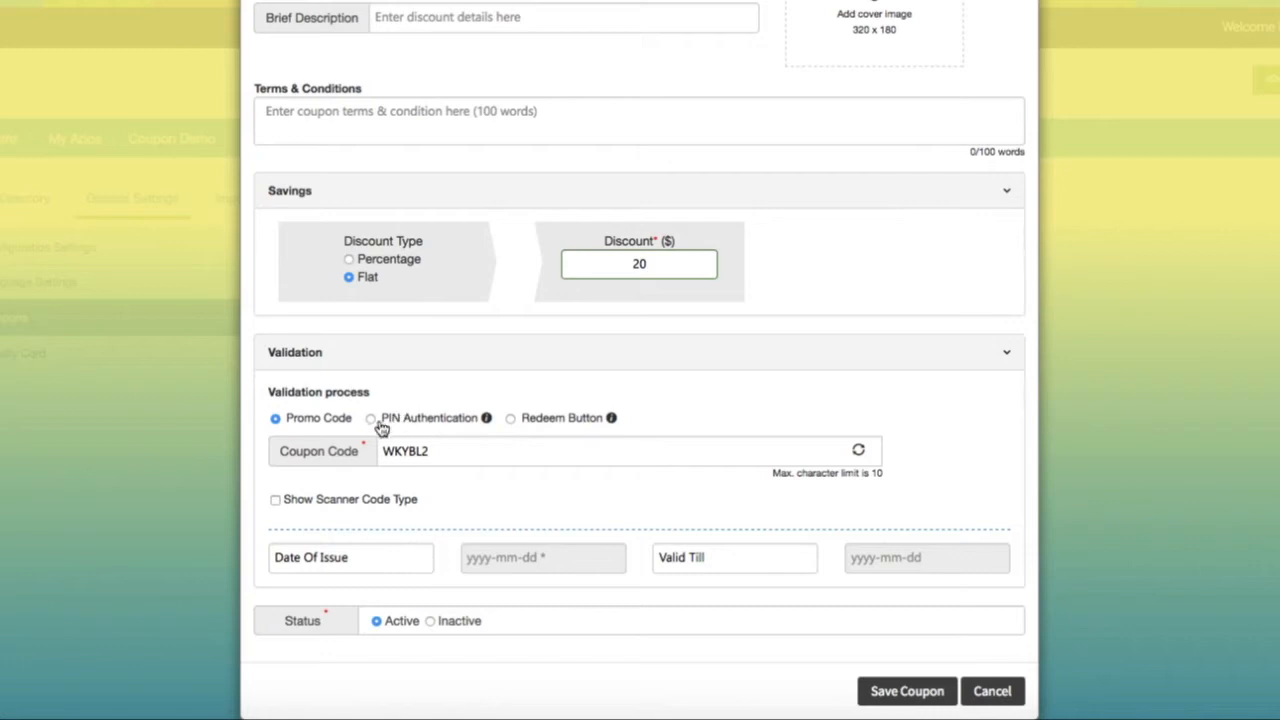
{"action": "mouse_move", "coordinate": [524, 457]}
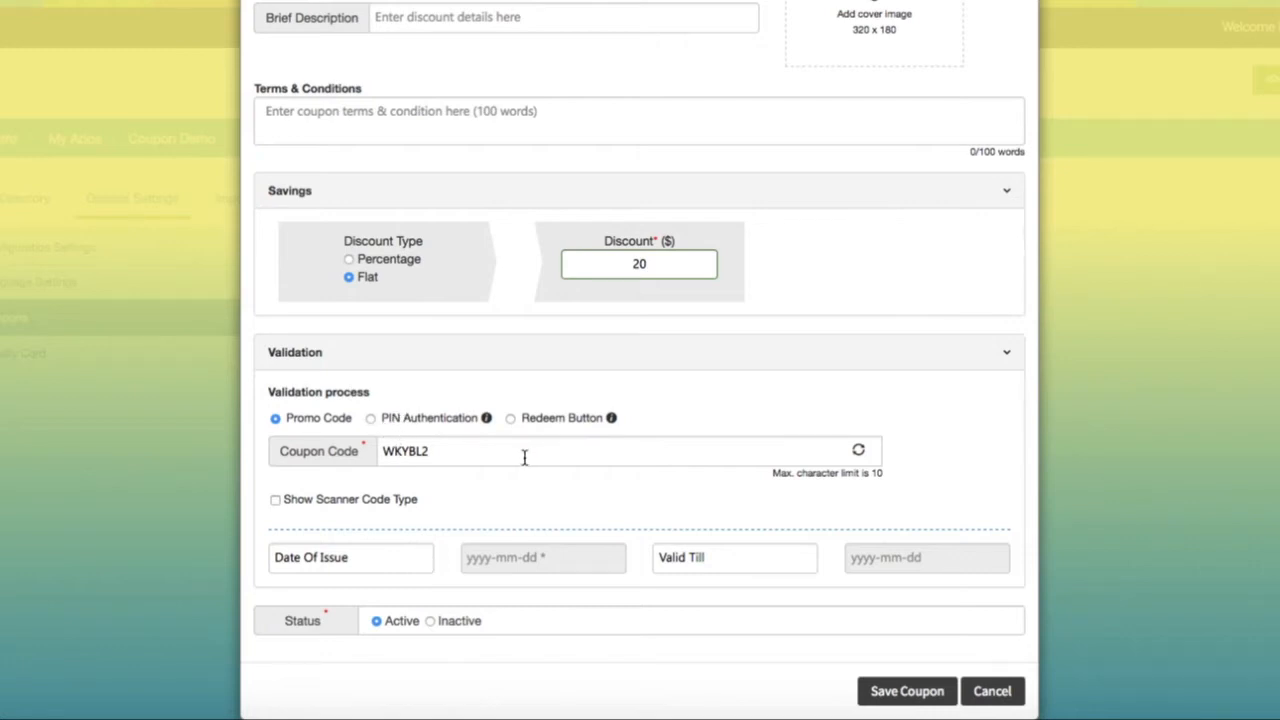
{"action": "left_click", "coordinate": [560, 451]}
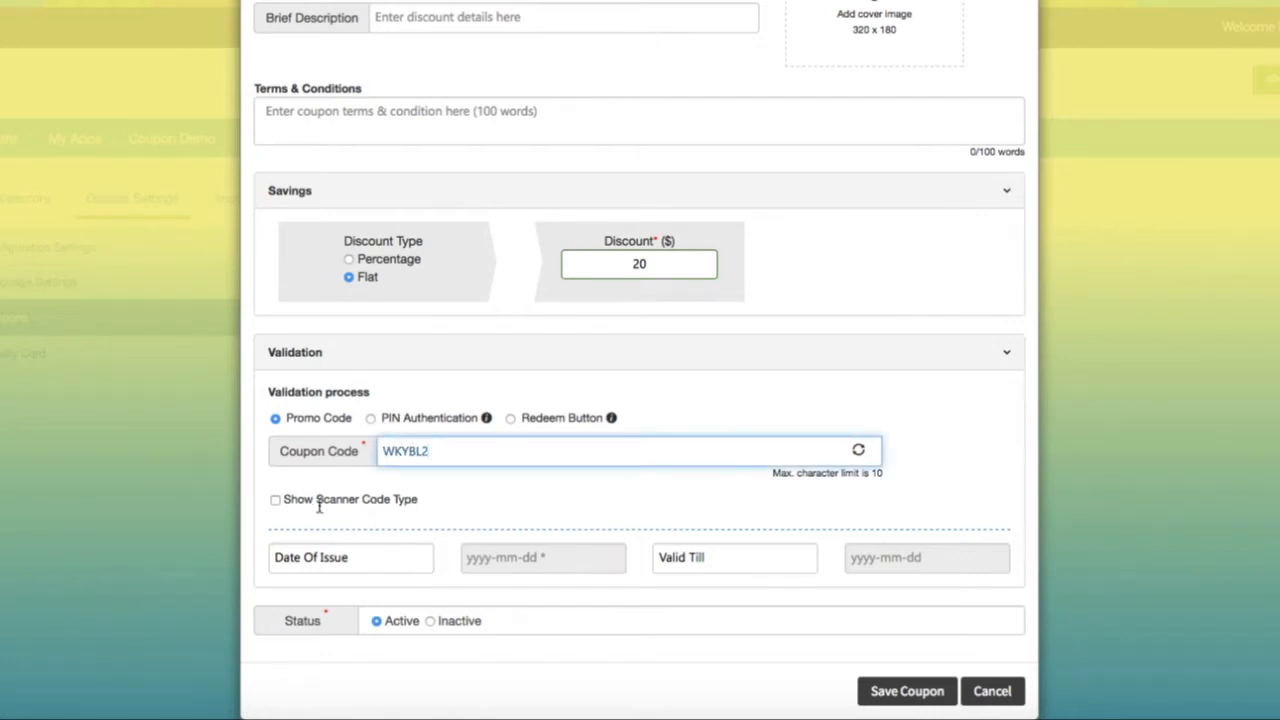
{"action": "left_click", "coordinate": [275, 500]}
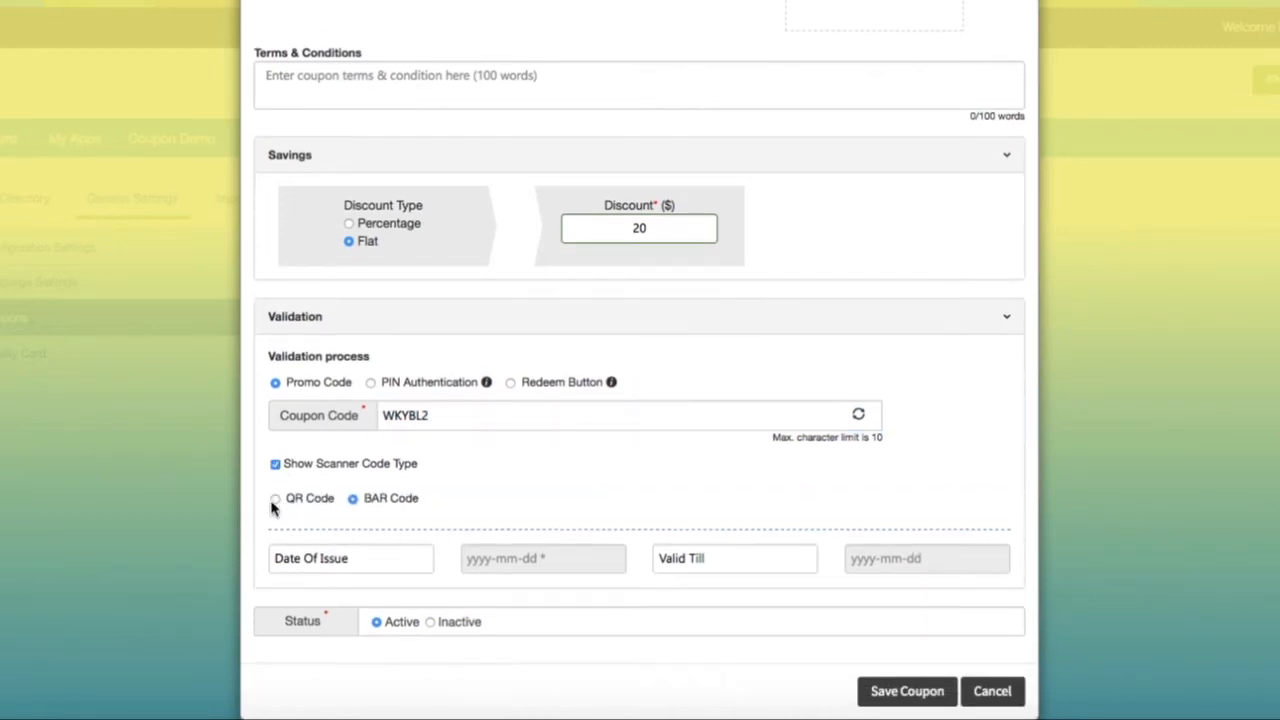
{"action": "left_click", "coordinate": [275, 499]}
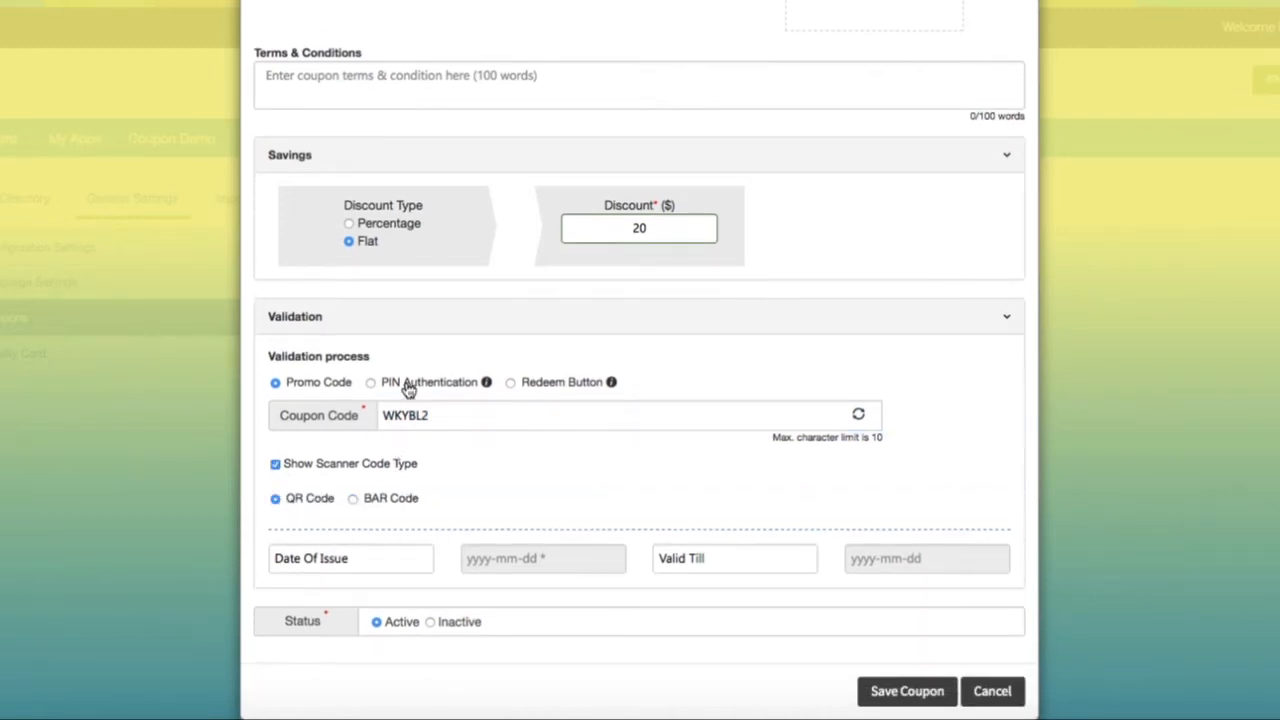
{"action": "left_click", "coordinate": [371, 382]}
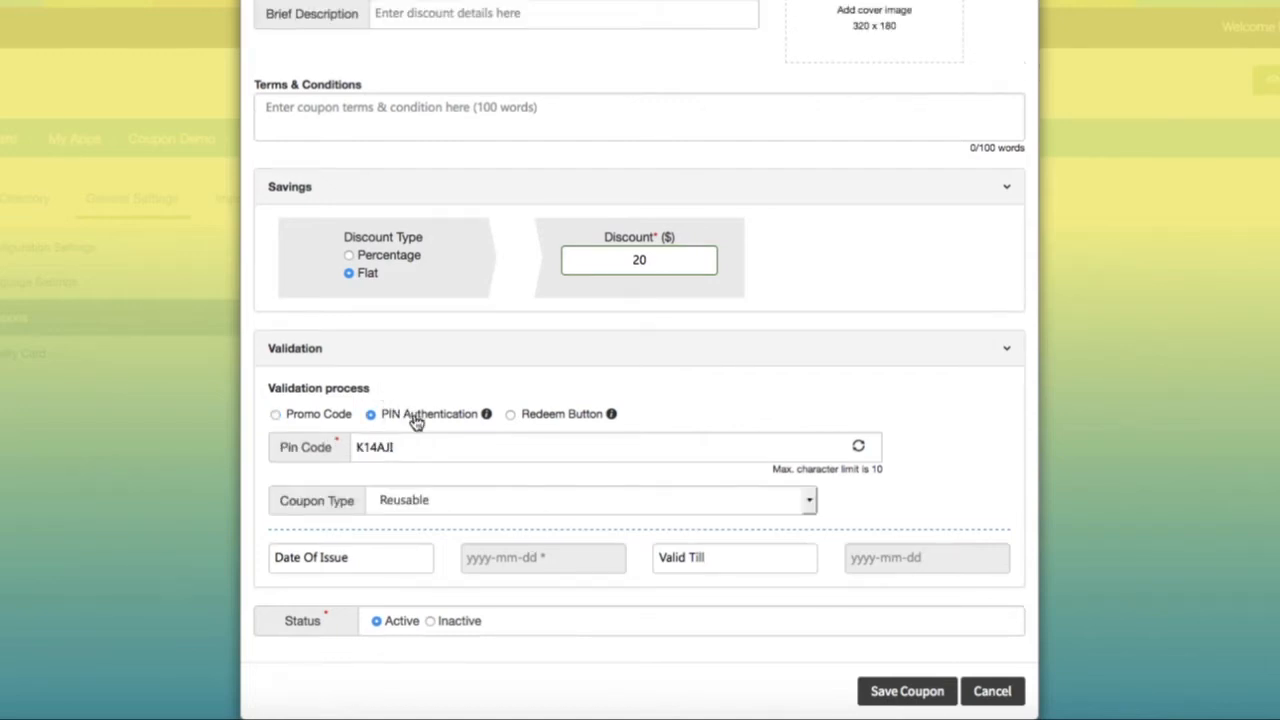
Step: Validate with the Redeem Button and set Coupon Type to One time Use Only
{"action": "left_click", "coordinate": [423, 448]}
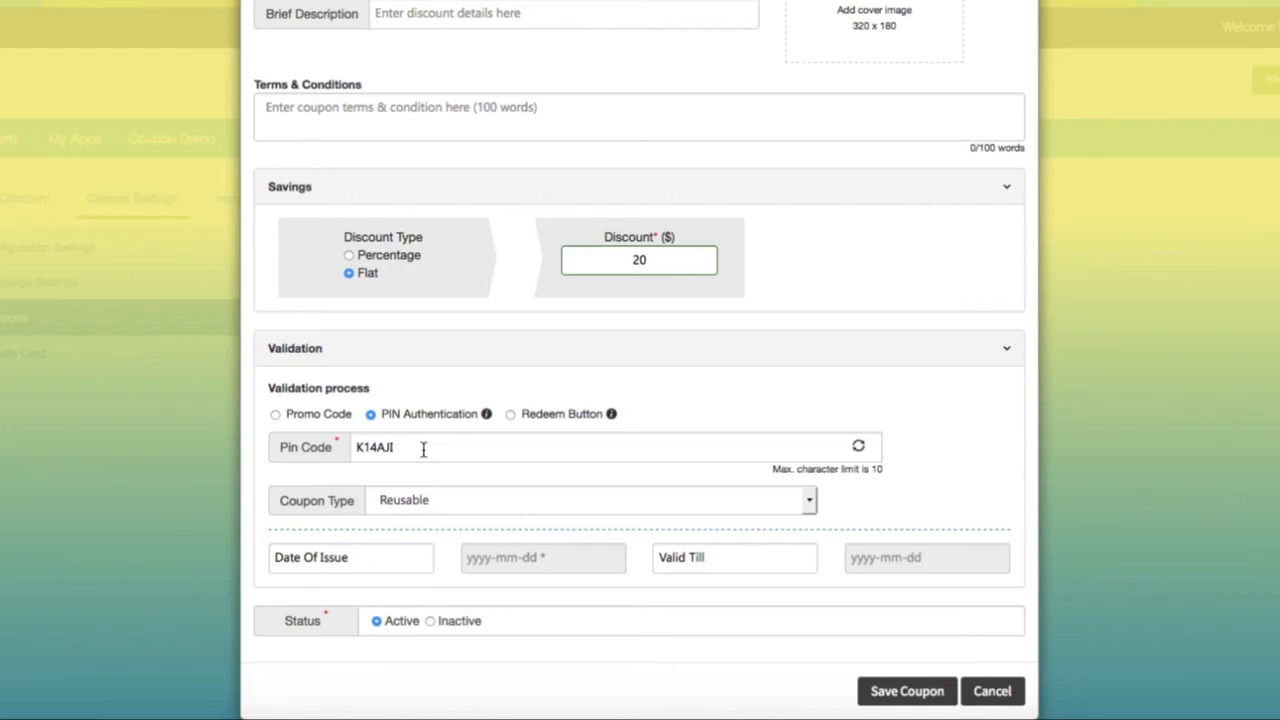
{"action": "left_click", "coordinate": [587, 500]}
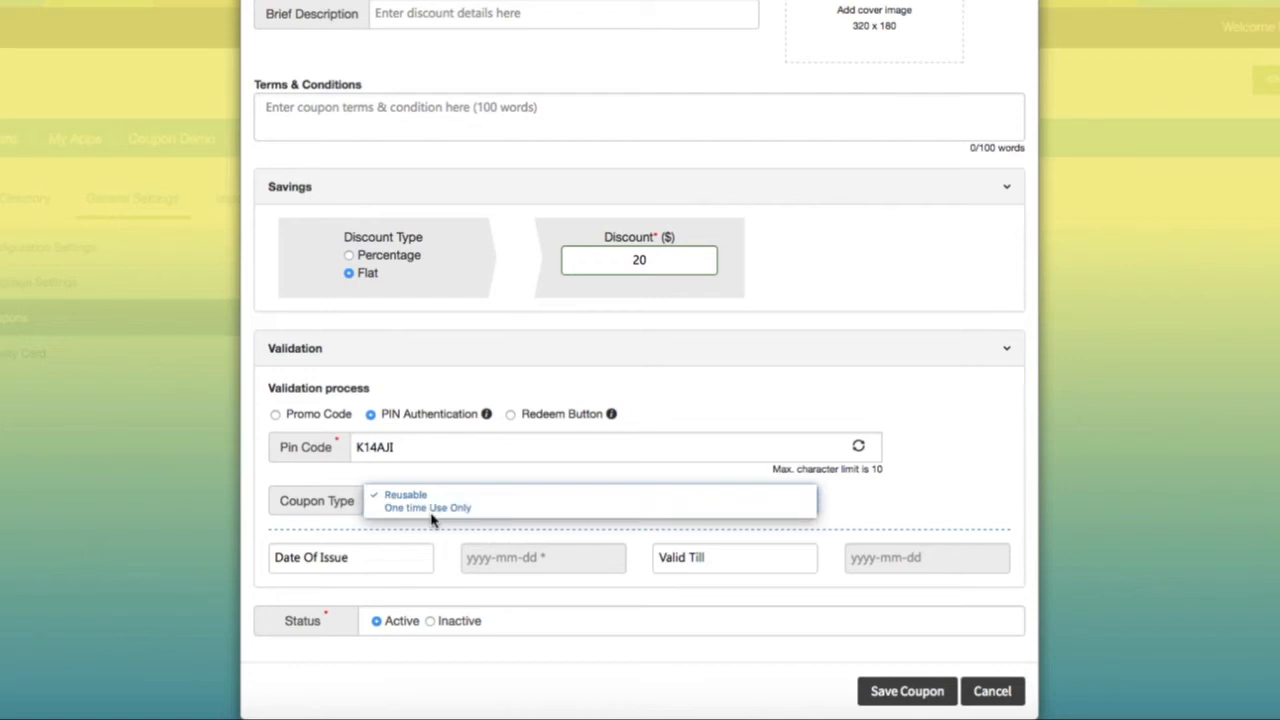
{"action": "left_click", "coordinate": [427, 508]}
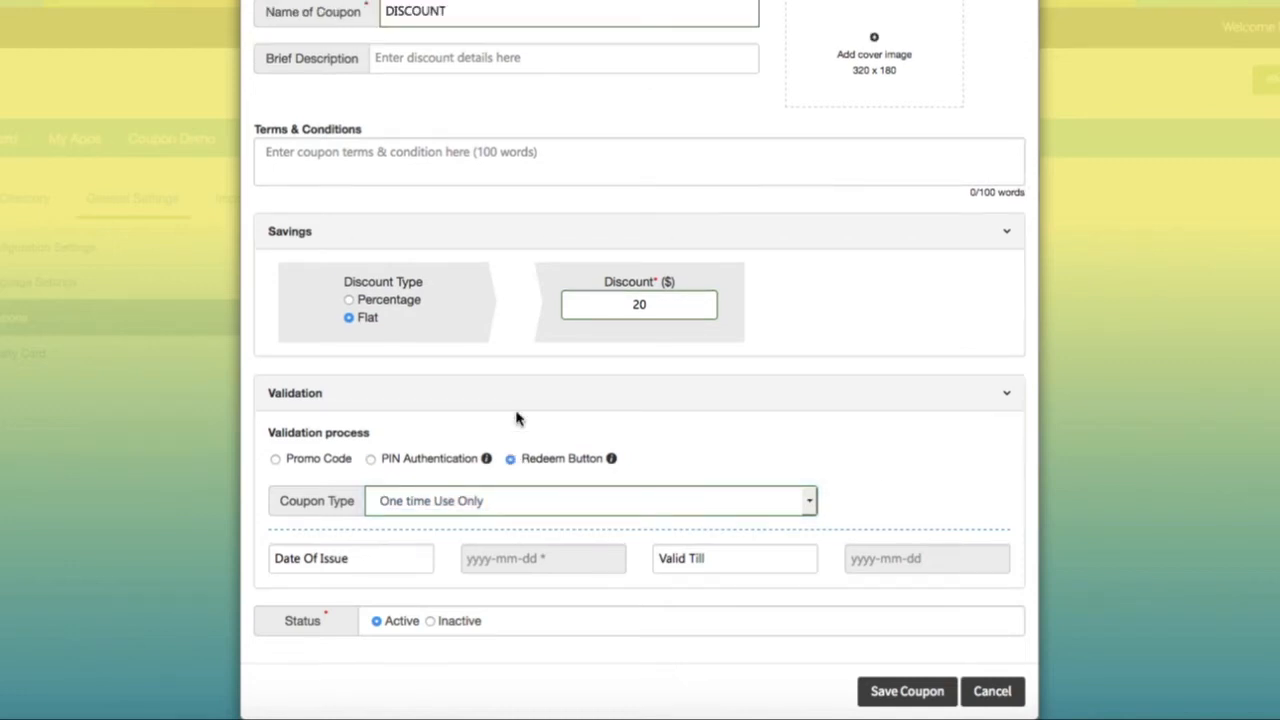
{"action": "left_click", "coordinate": [593, 501]}
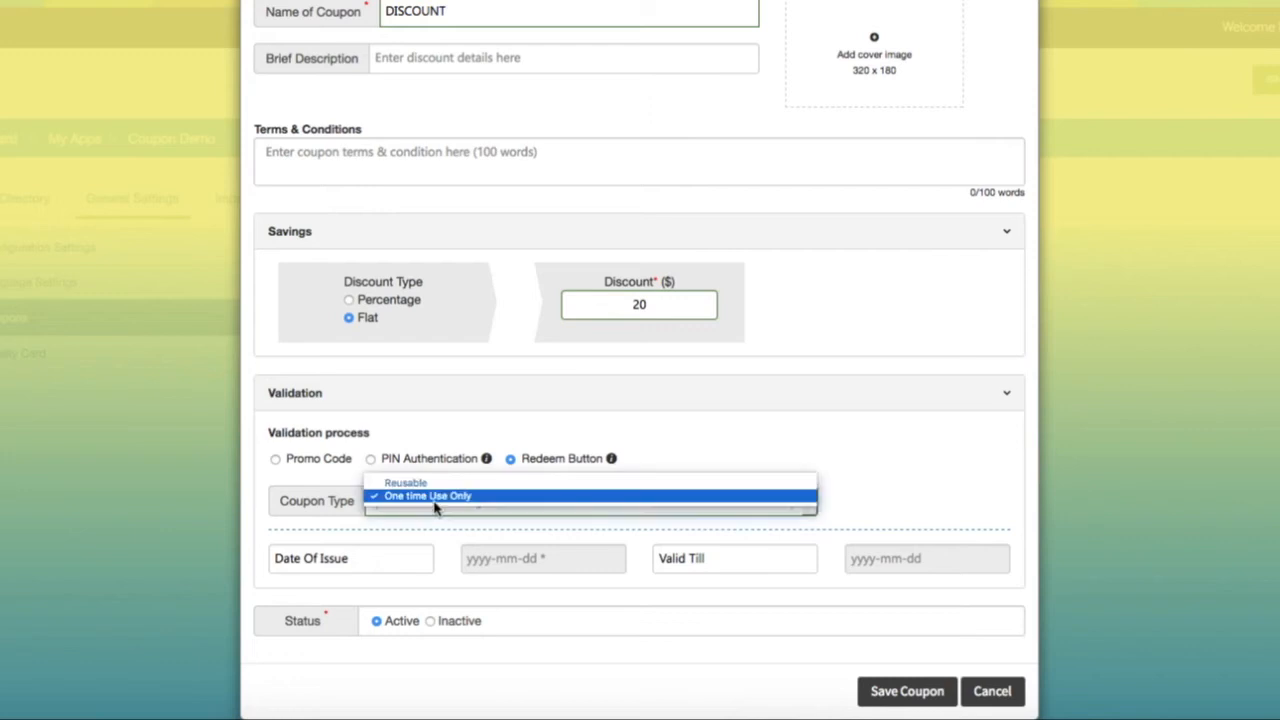
{"action": "left_click", "coordinate": [422, 496]}
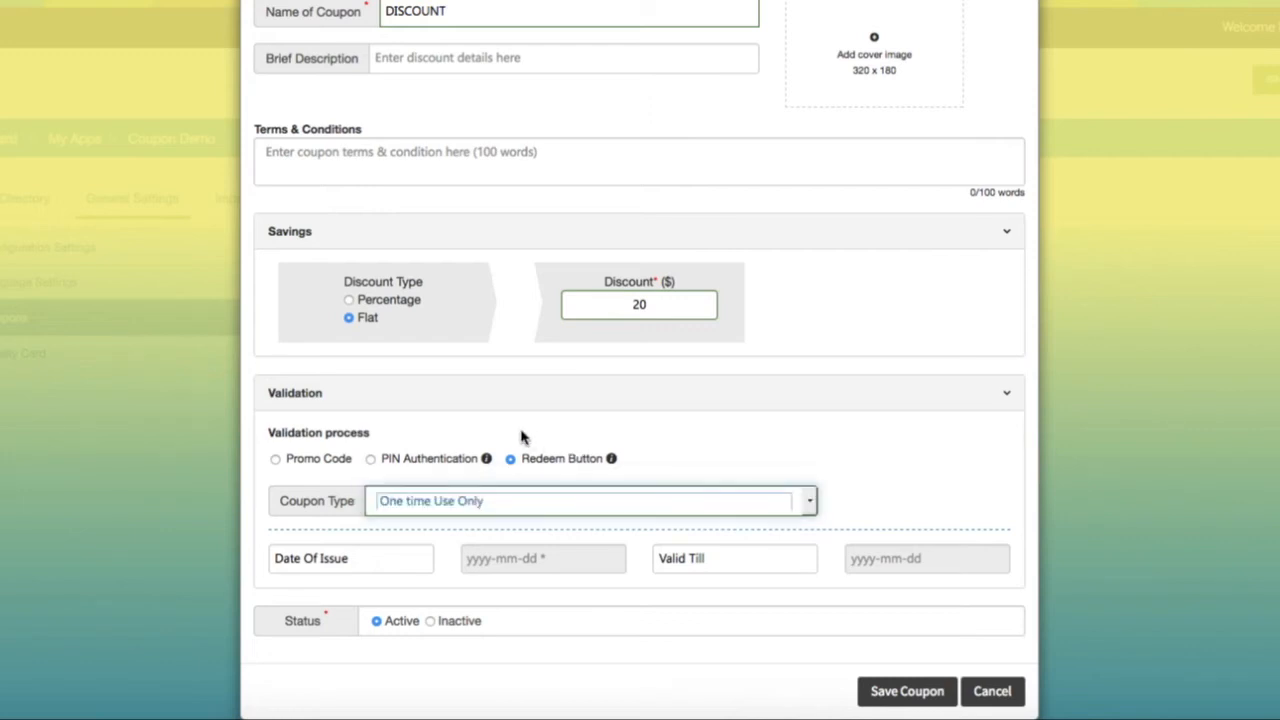
Step: Set the issue date to 28 September 2017 and Valid Till to 30 September 2017
{"action": "left_click", "coordinate": [542, 559]}
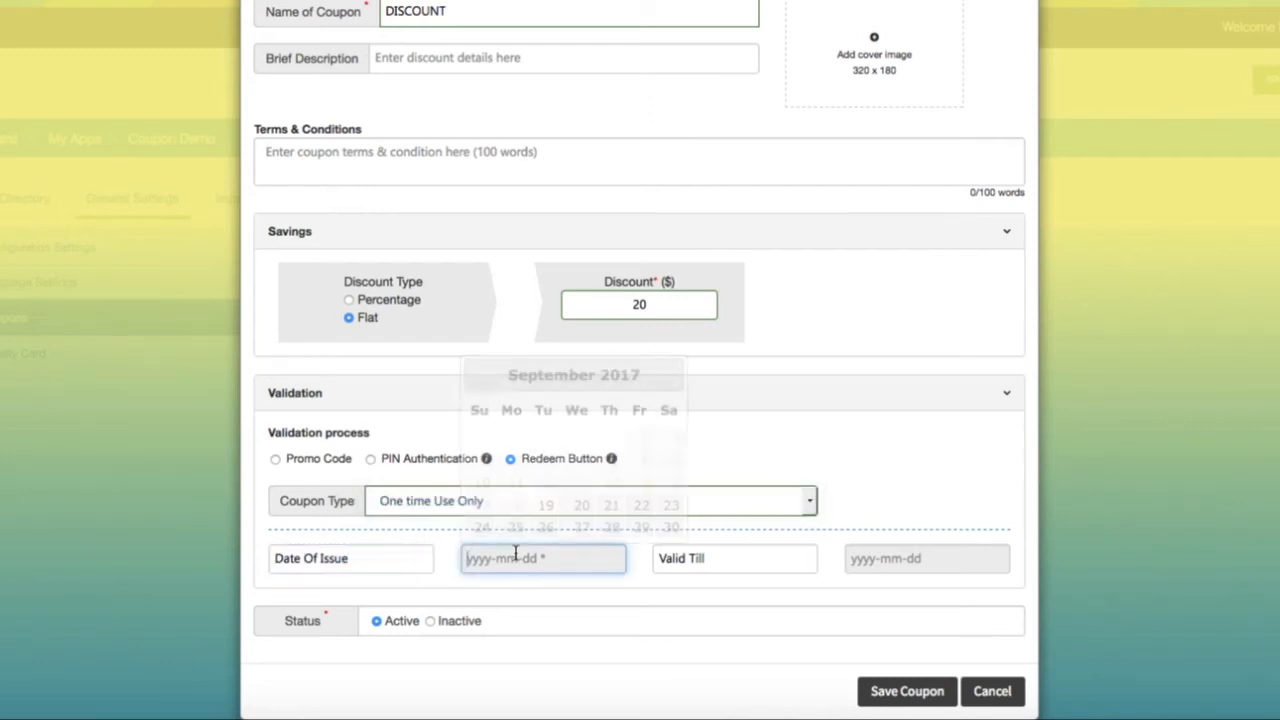
{"action": "left_click", "coordinate": [609, 528]}
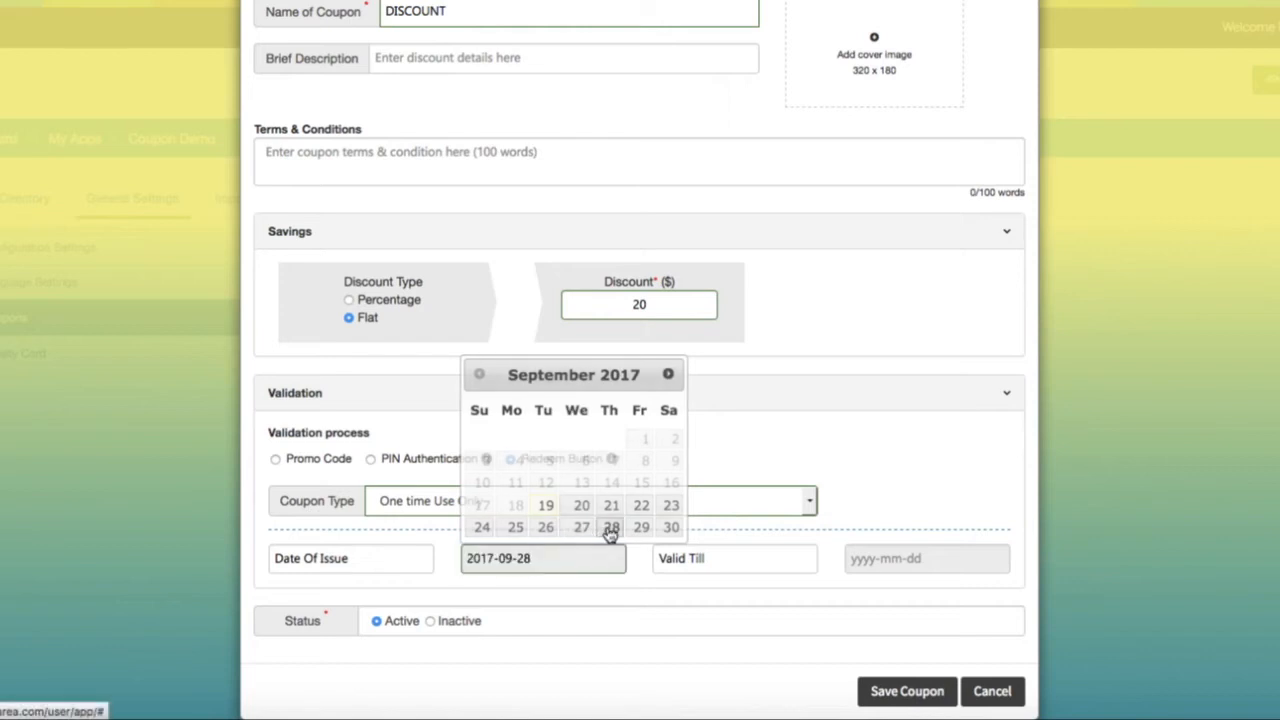
{"action": "left_click", "coordinate": [925, 558]}
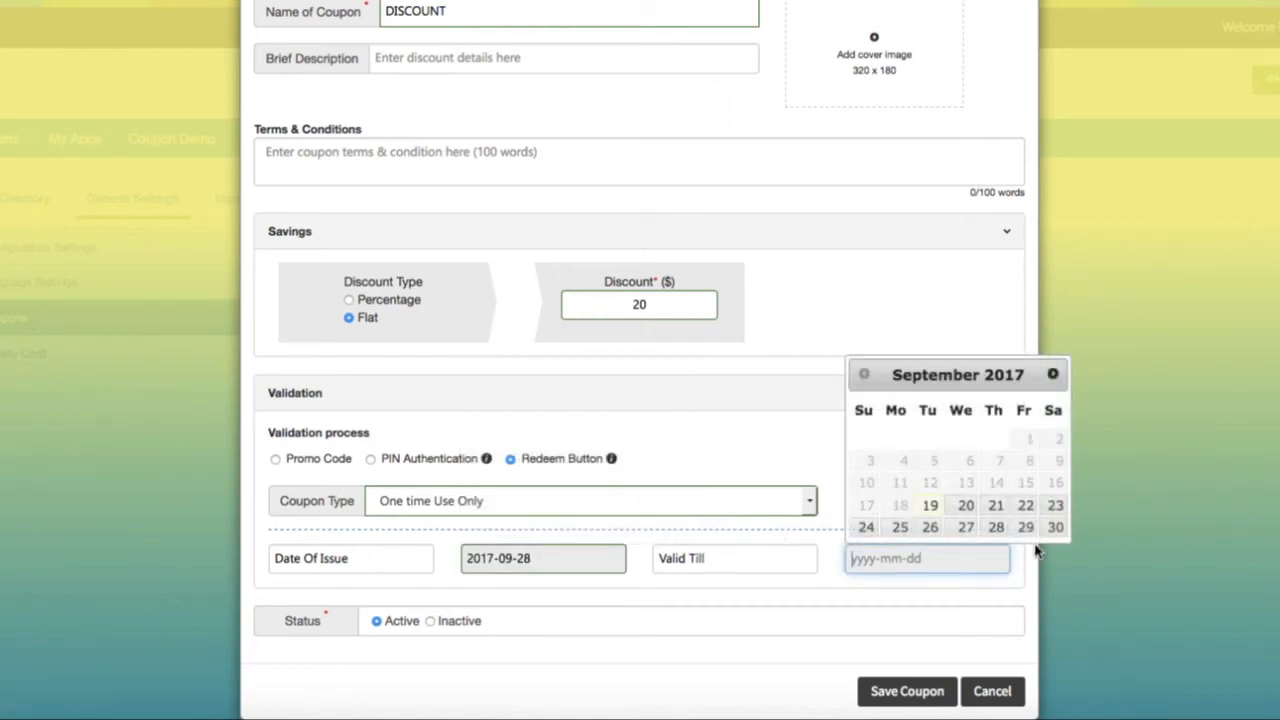
{"action": "left_click", "coordinate": [1056, 527]}
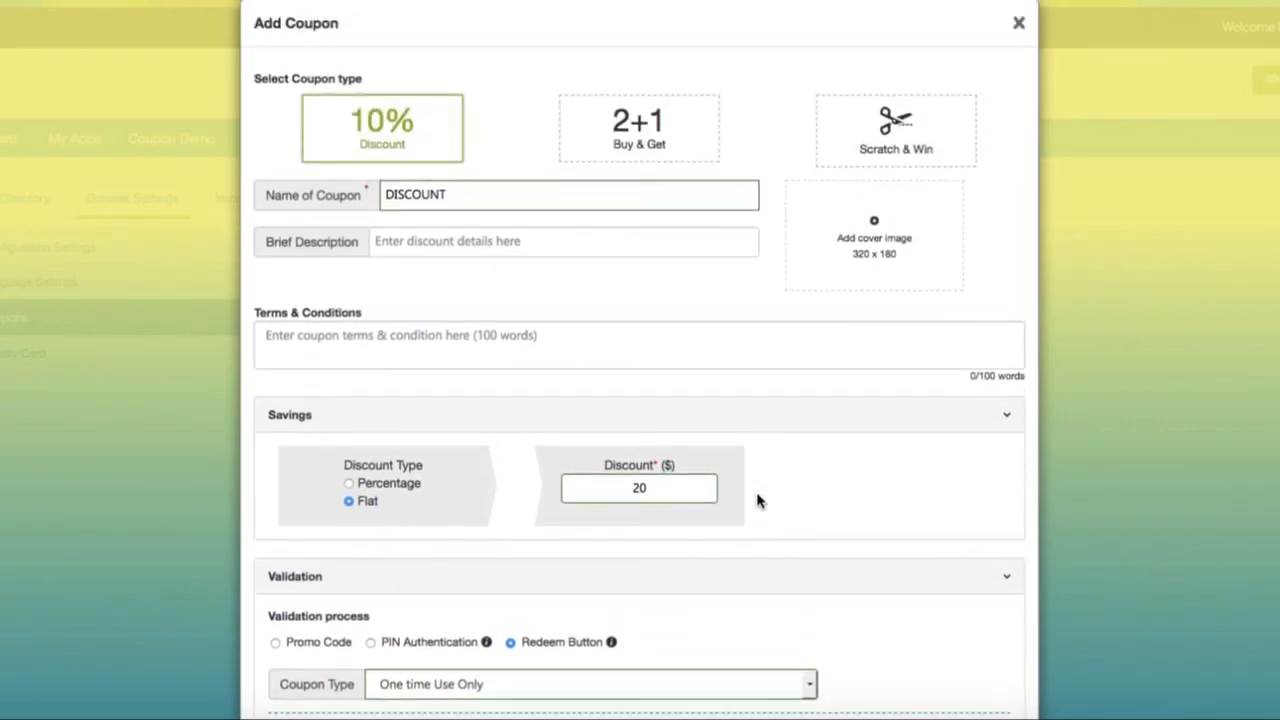
Step: Switch to the Buy & Get type with Buy 3, Get 2, displayed as '3 + 2'
{"action": "left_click", "coordinate": [639, 128]}
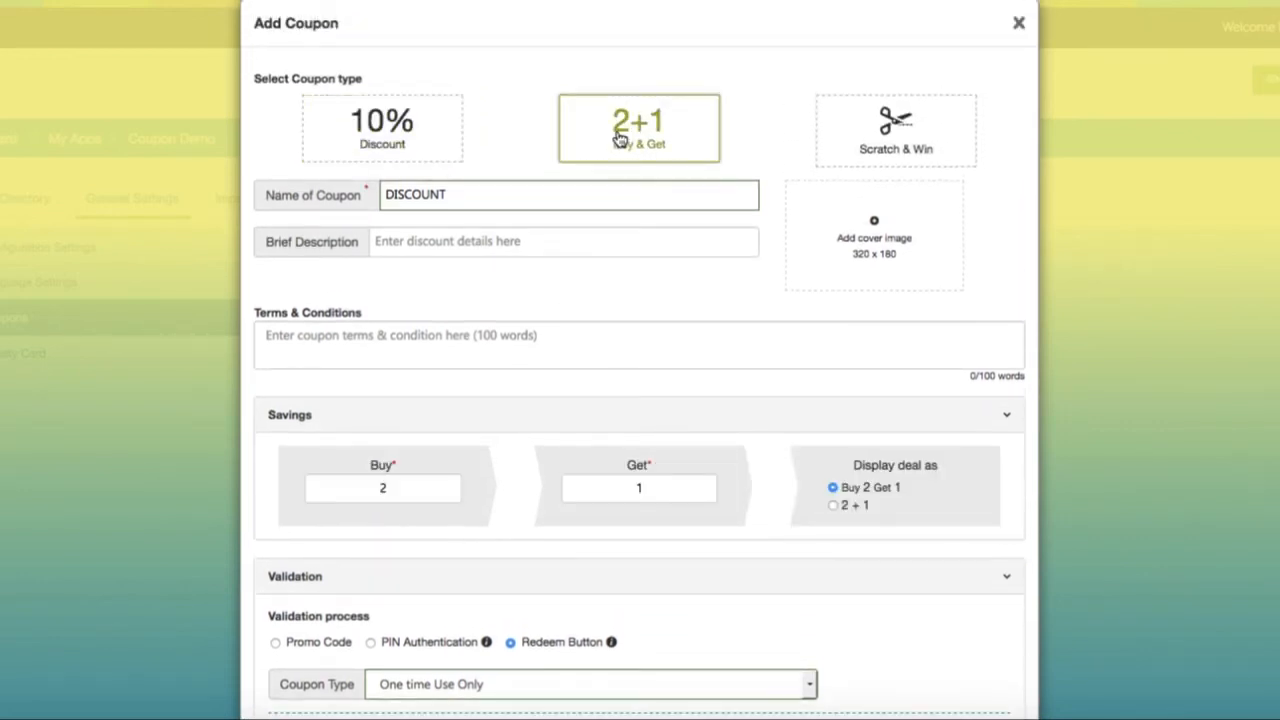
{"action": "scroll", "scroll_direction": "down", "scroll_amount": 3}
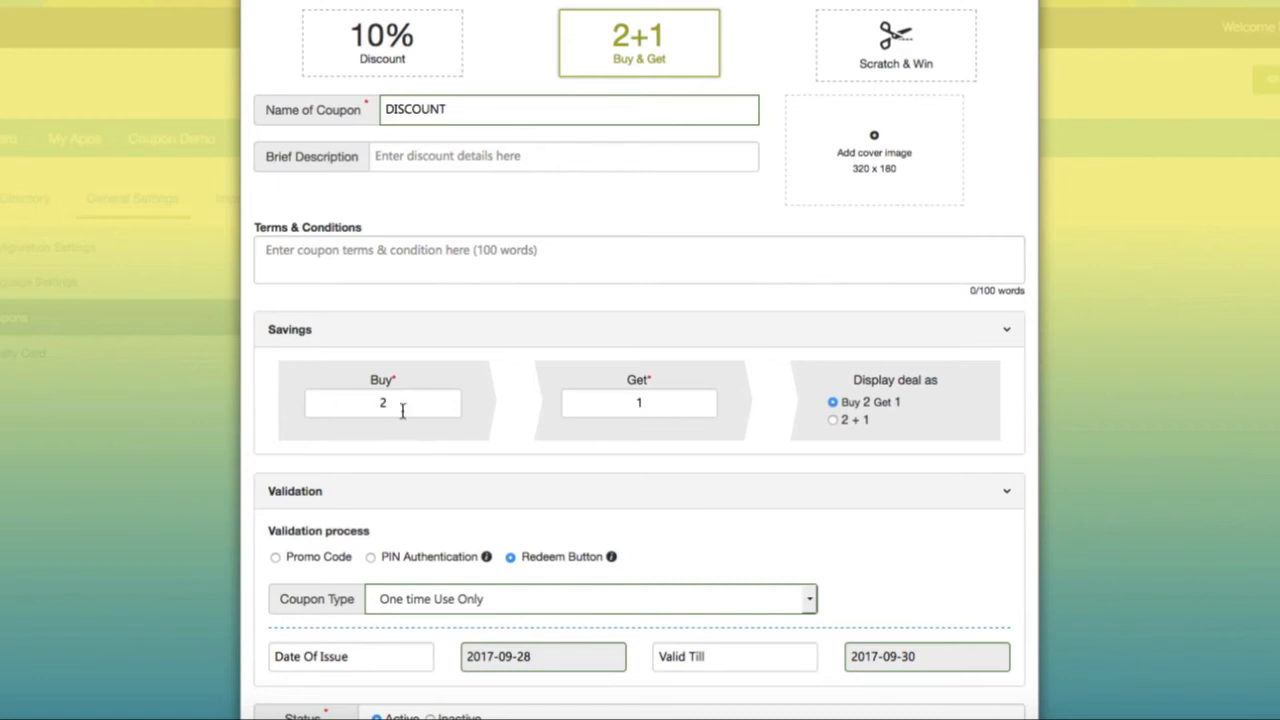
{"action": "type", "text": "3"}
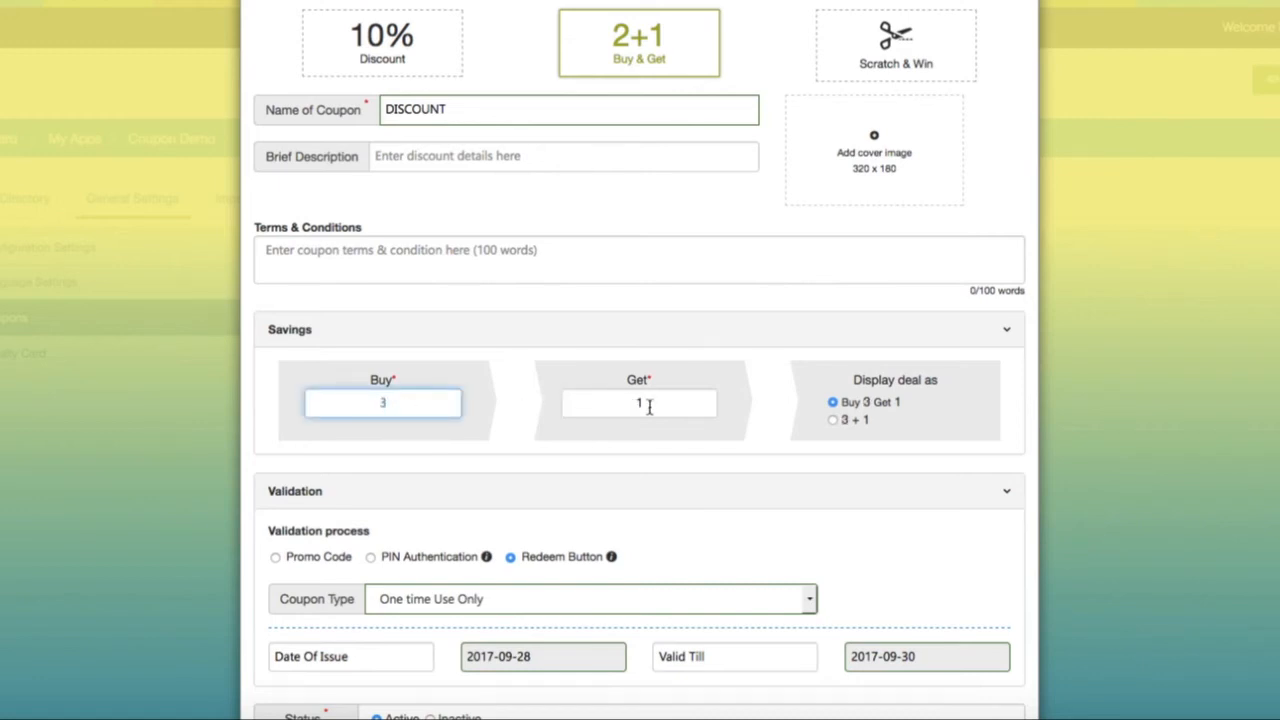
{"action": "type", "text": "2"}
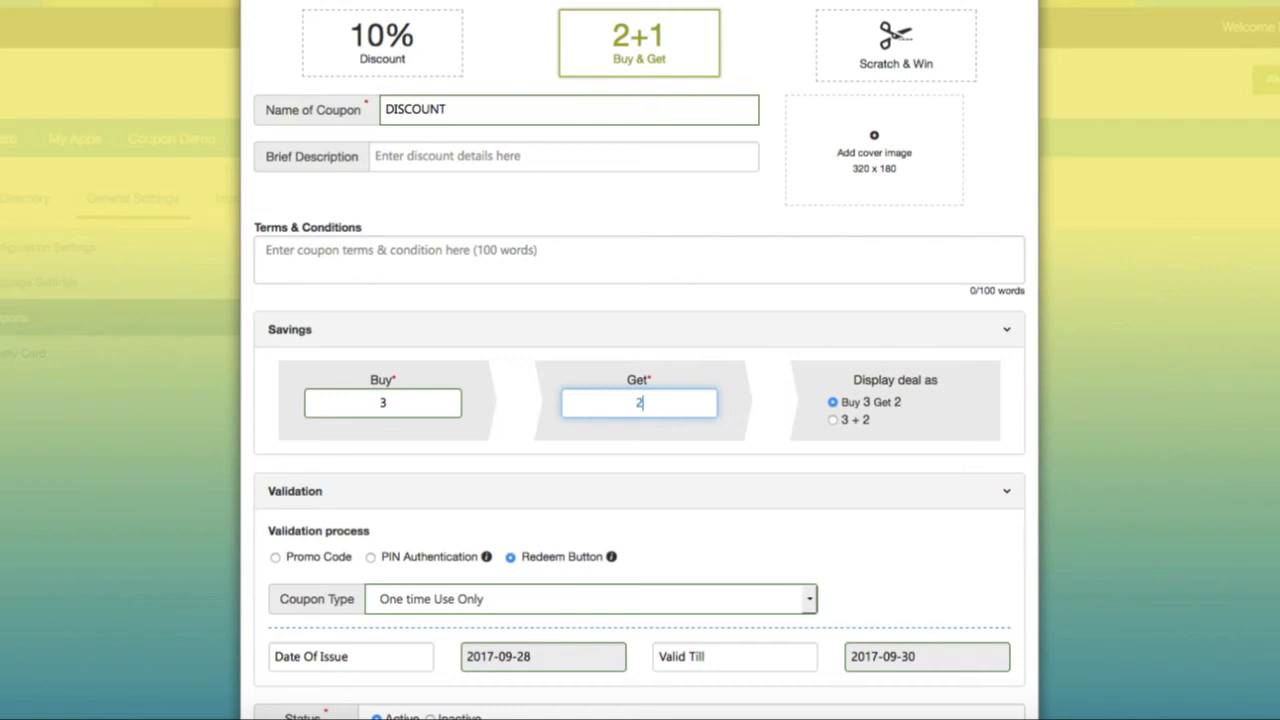
{"action": "left_click", "coordinate": [832, 420]}
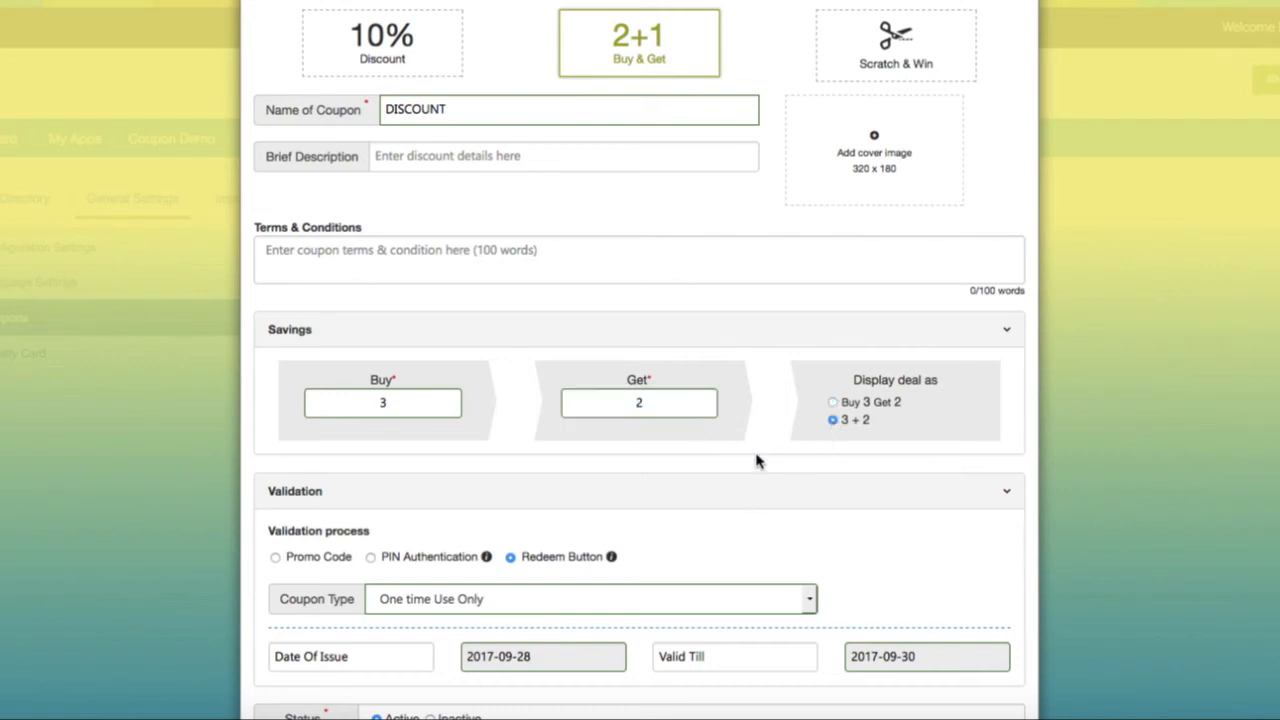
{"action": "scroll", "scroll_direction": "down", "scroll_amount": 3}
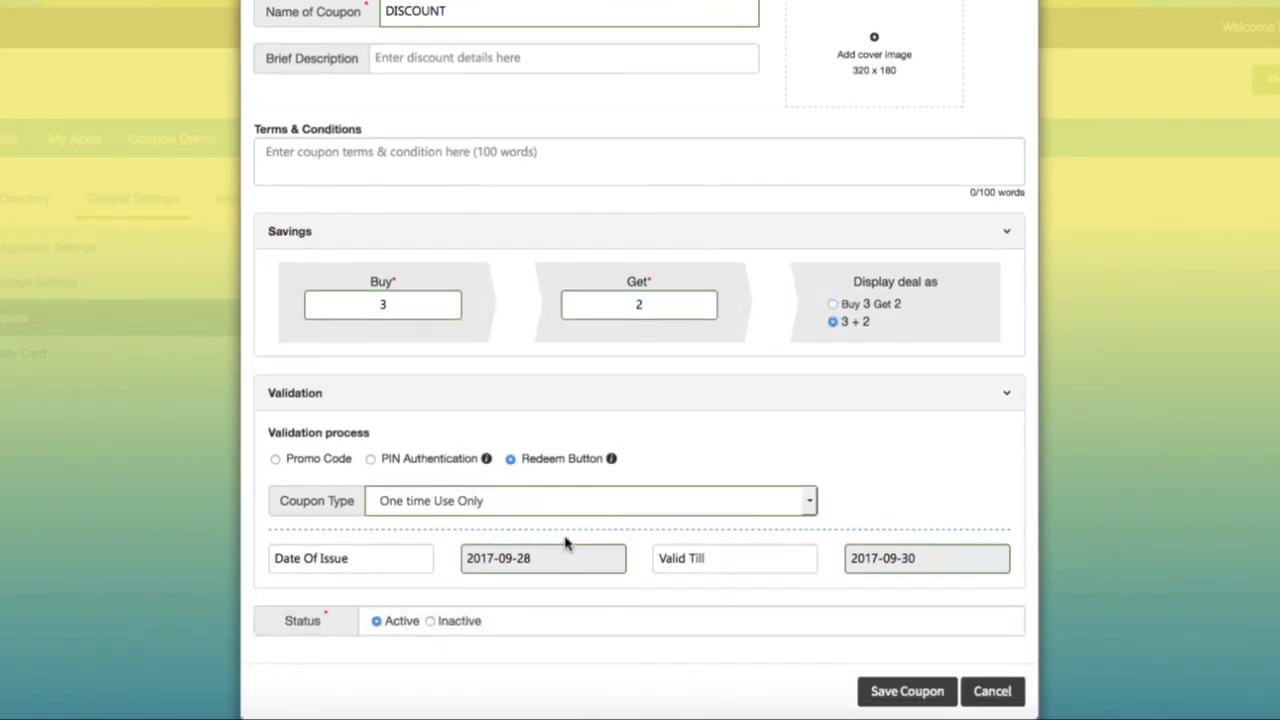
{"action": "mouse_move", "coordinate": [708, 466]}
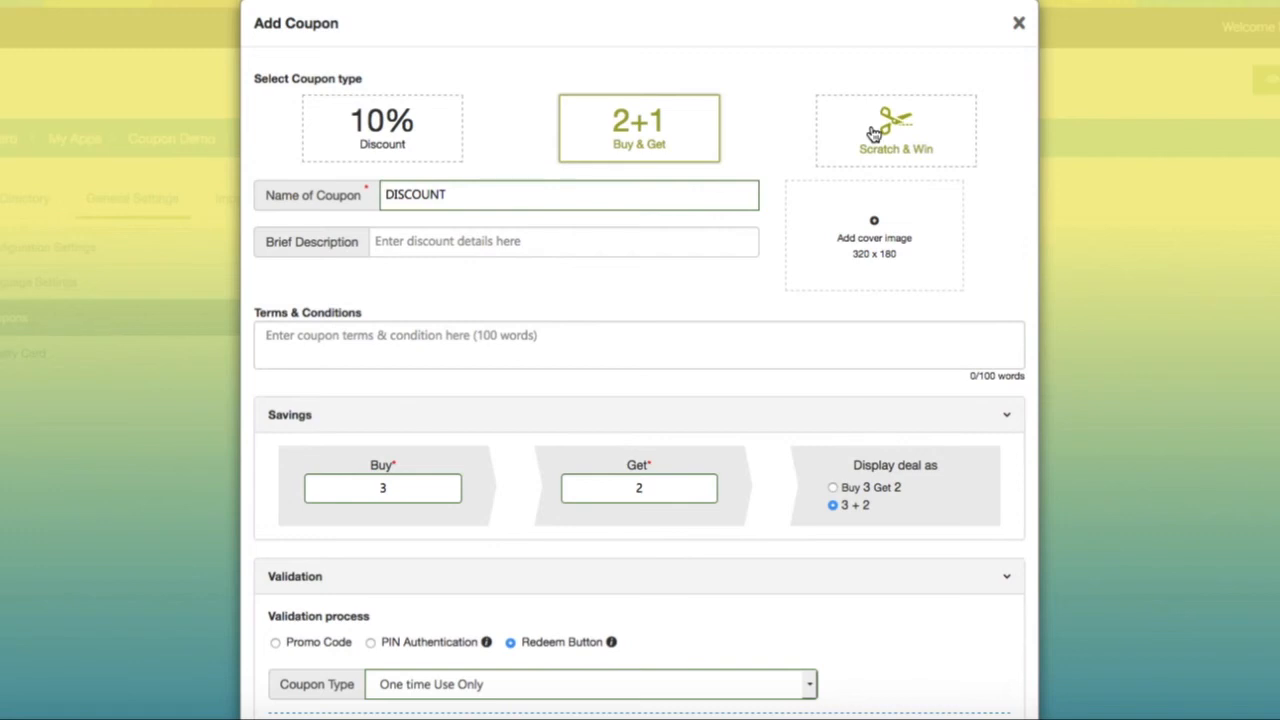
Step: Switch the coupon to Scratch & Win with 60% Lucky Card Odds
{"action": "left_click", "coordinate": [895, 130]}
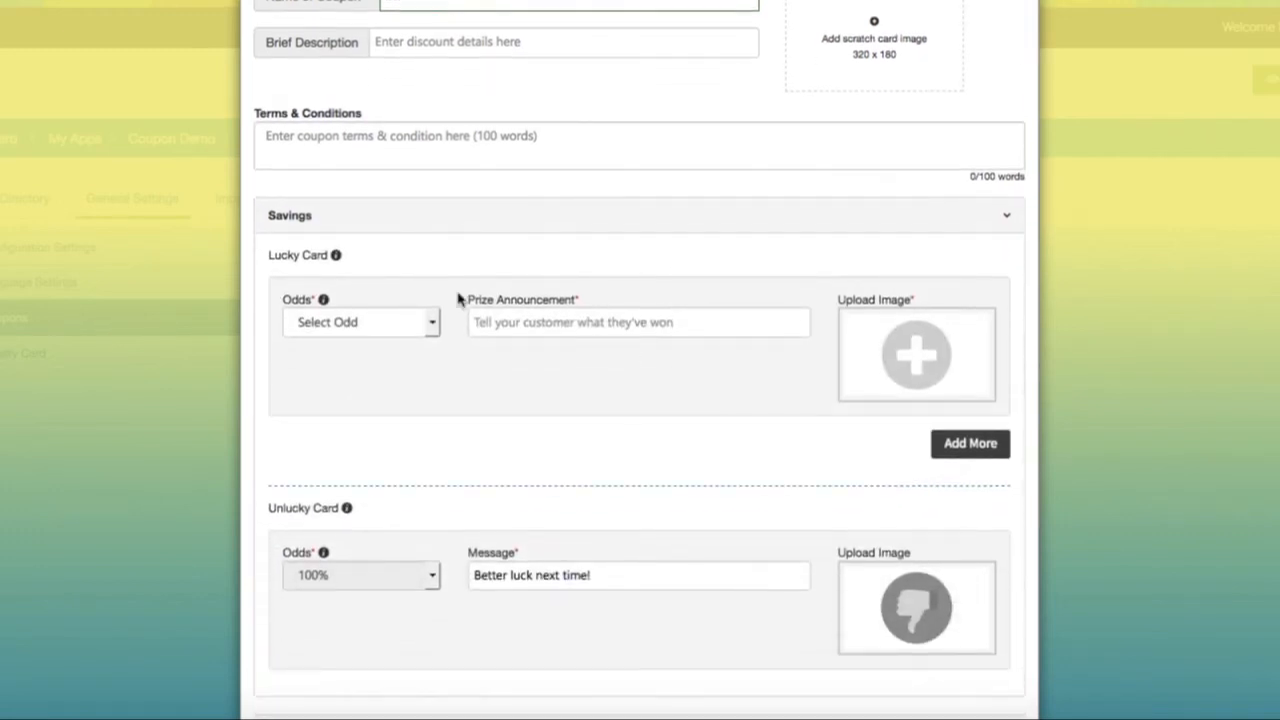
{"action": "left_click", "coordinate": [360, 322]}
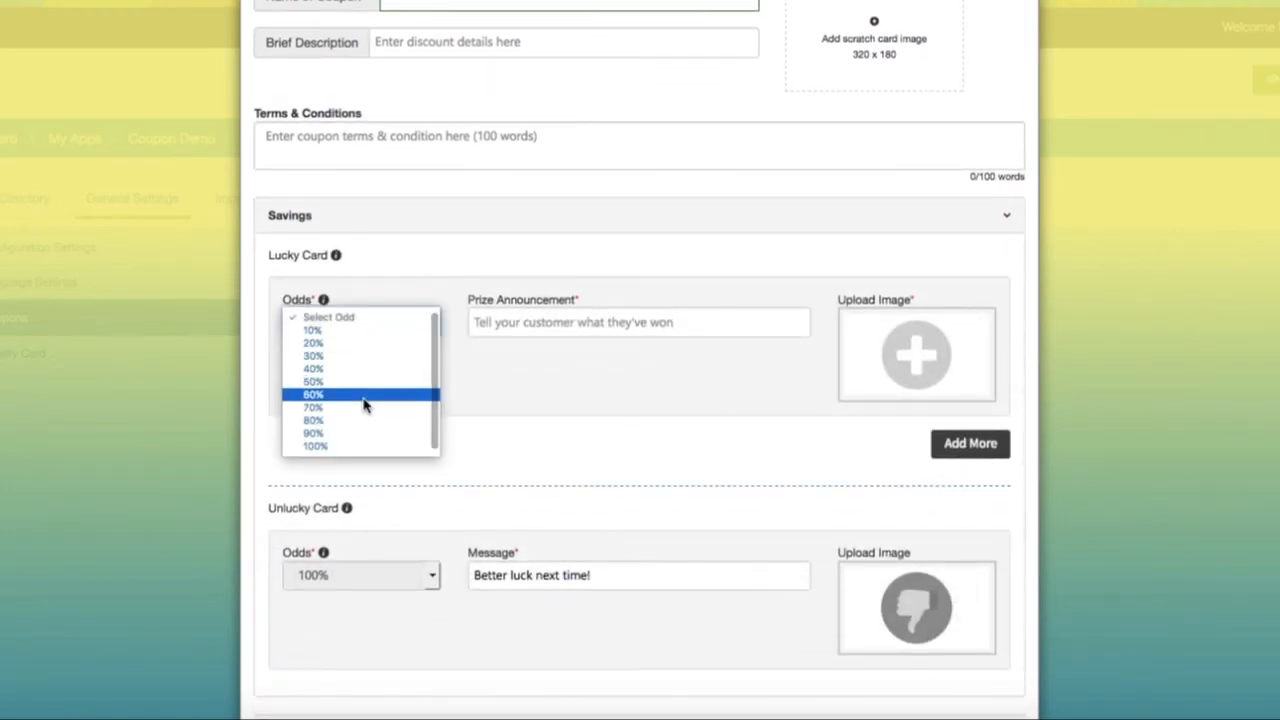
{"action": "left_click", "coordinate": [313, 394]}
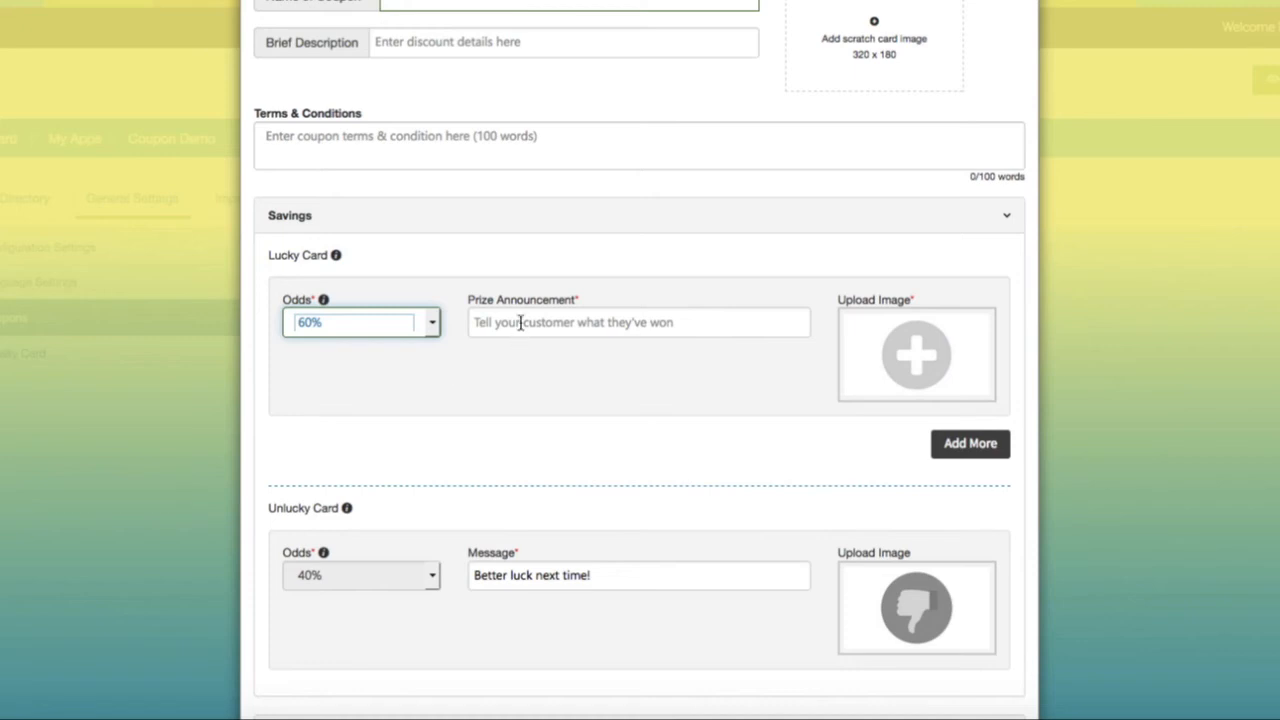
Step: Add the prize announcement and lucky card image, then save the DISCOUNT coupon
{"action": "left_click", "coordinate": [638, 322]}
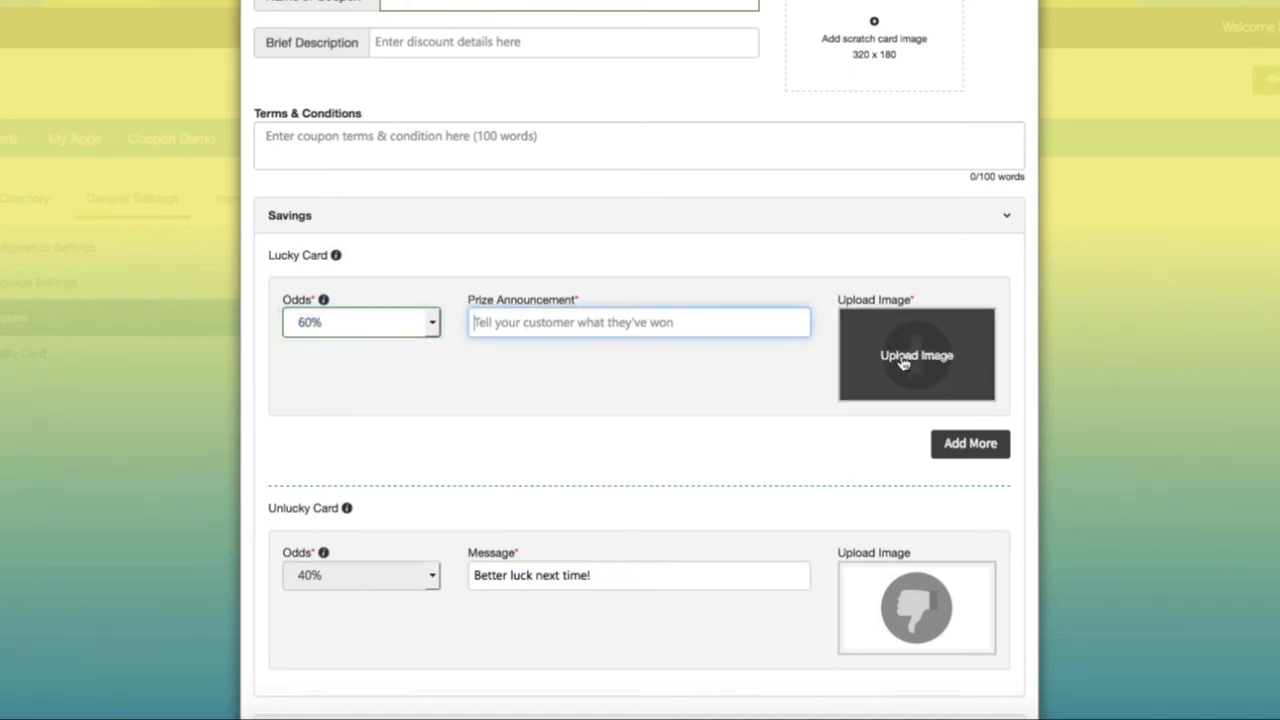
{"action": "left_click", "coordinate": [916, 355]}
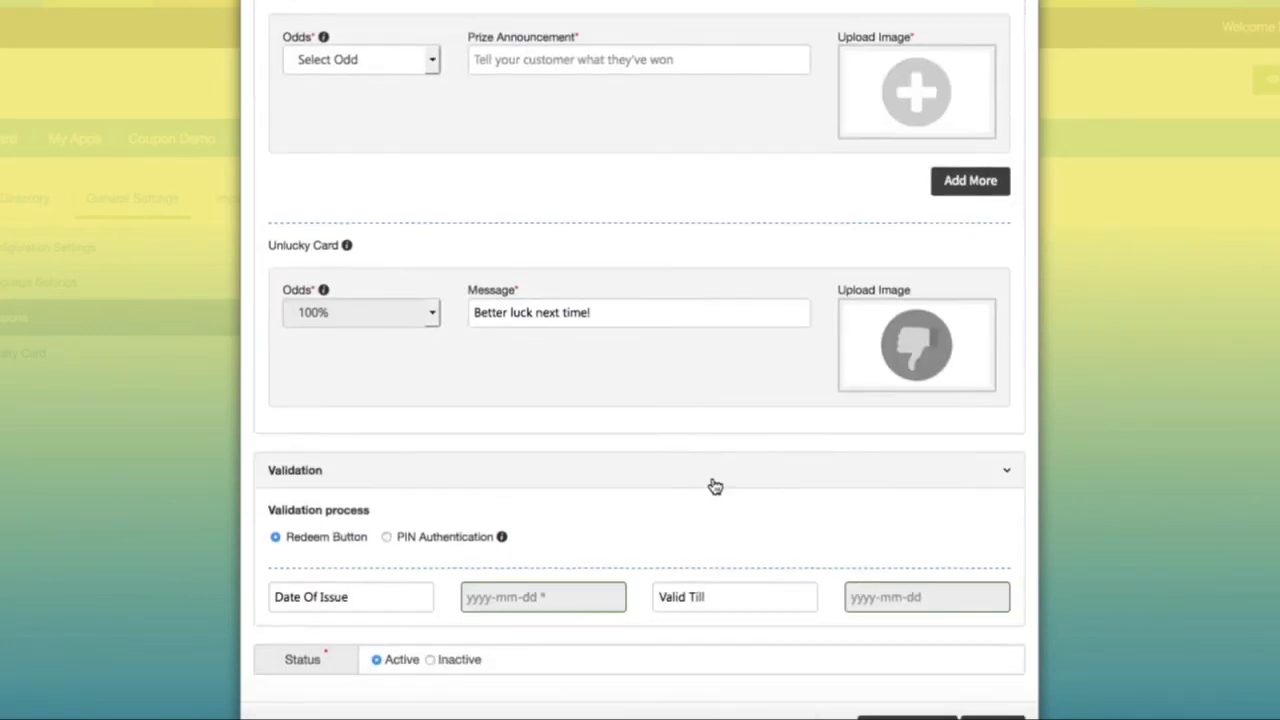
{"action": "mouse_move", "coordinate": [702, 382]}
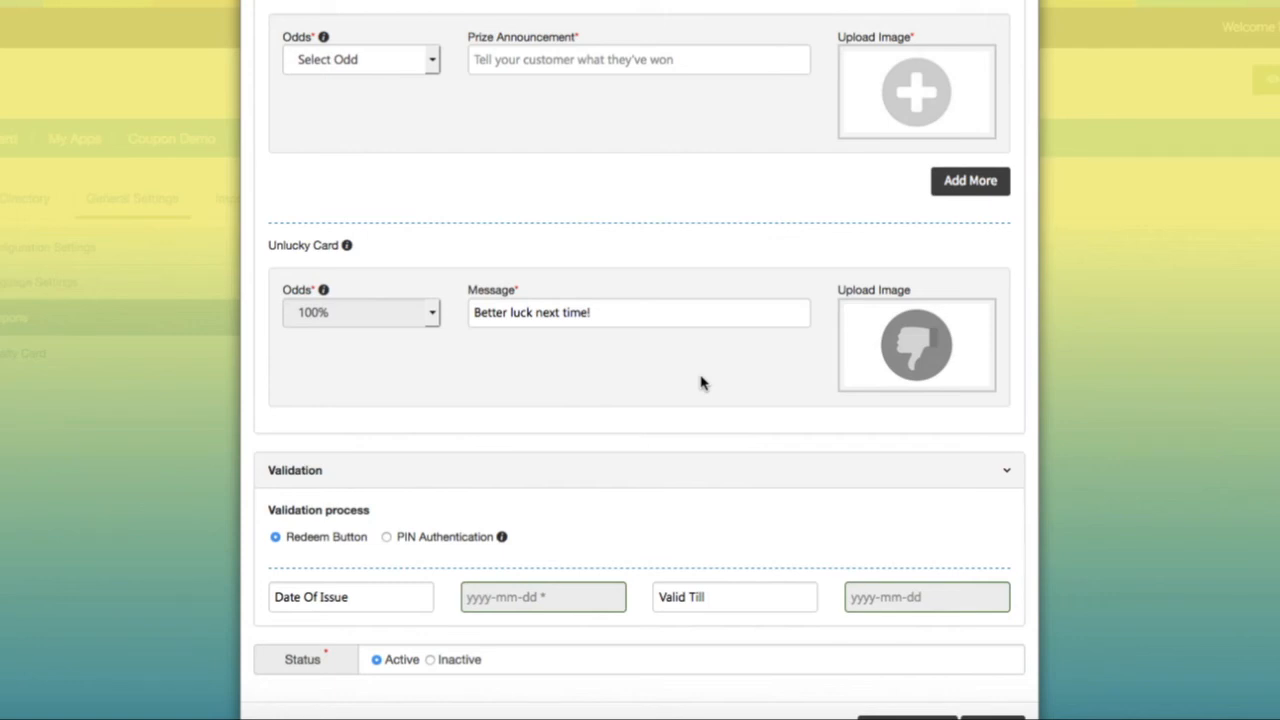
{"action": "mouse_move", "coordinate": [727, 475]}
{"action": "type", "text": "sdsd"}
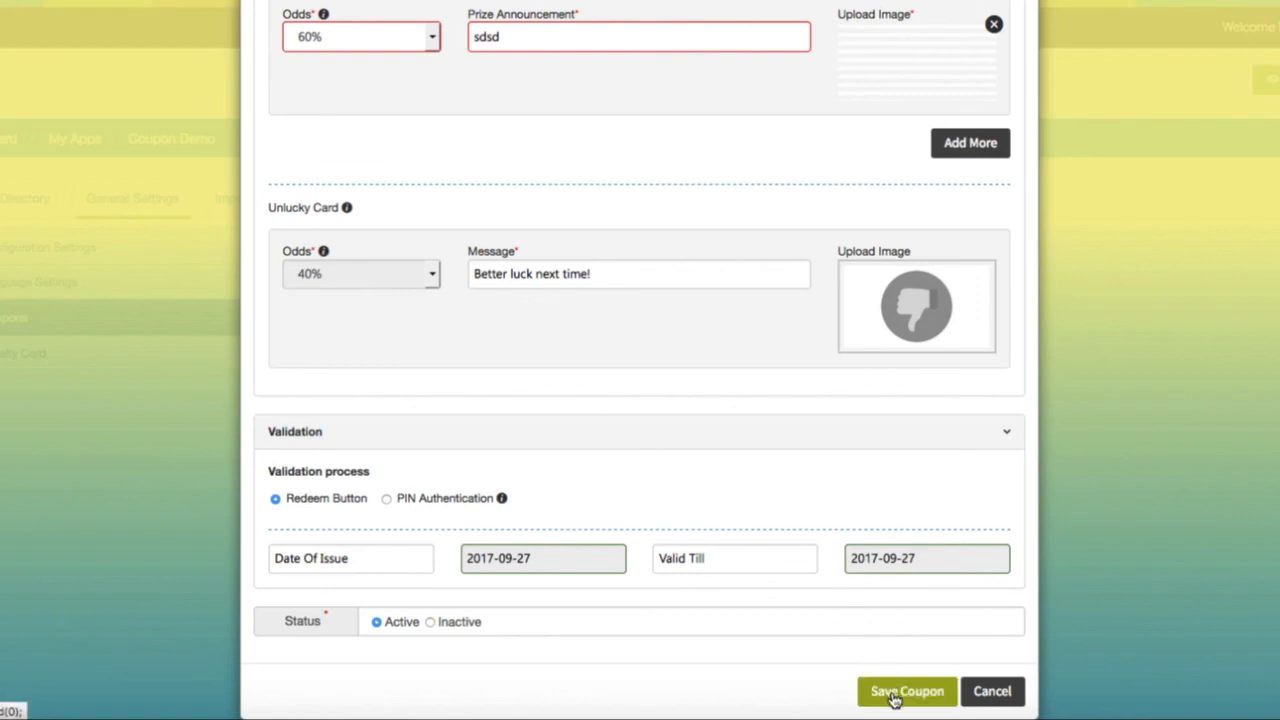
{"action": "left_click", "coordinate": [906, 691]}
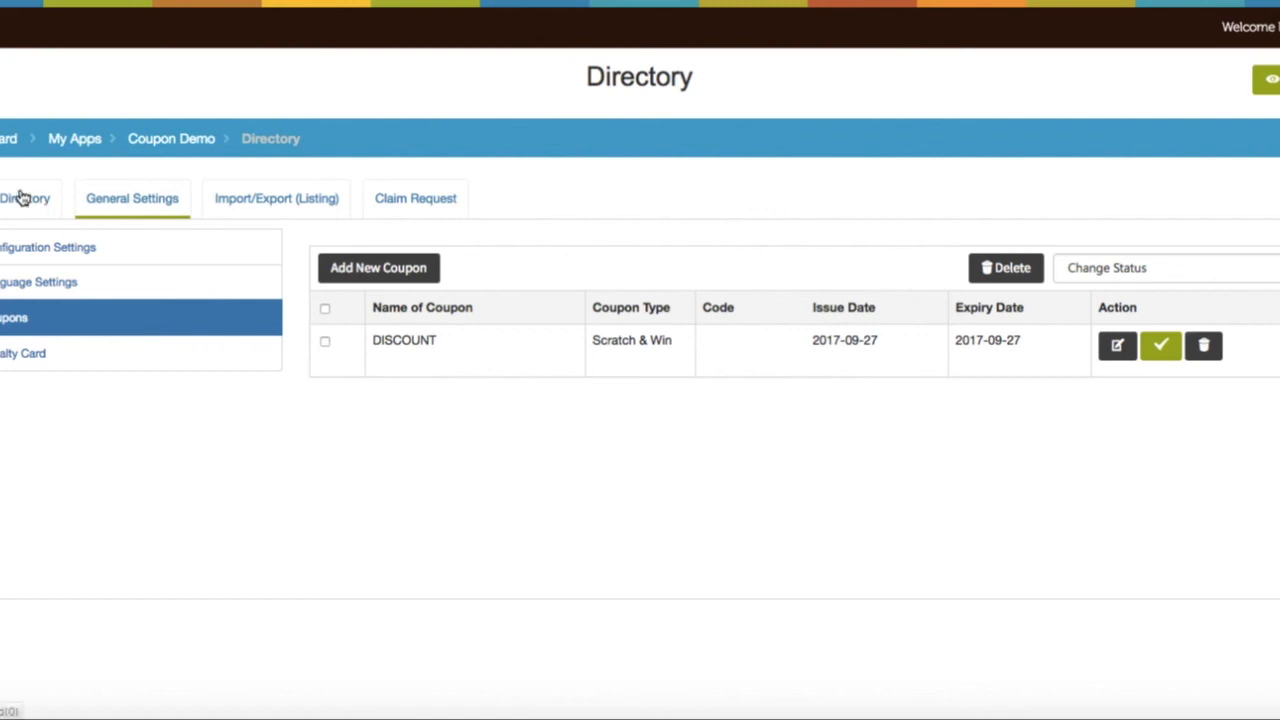
{"action": "left_click", "coordinate": [25, 198]}
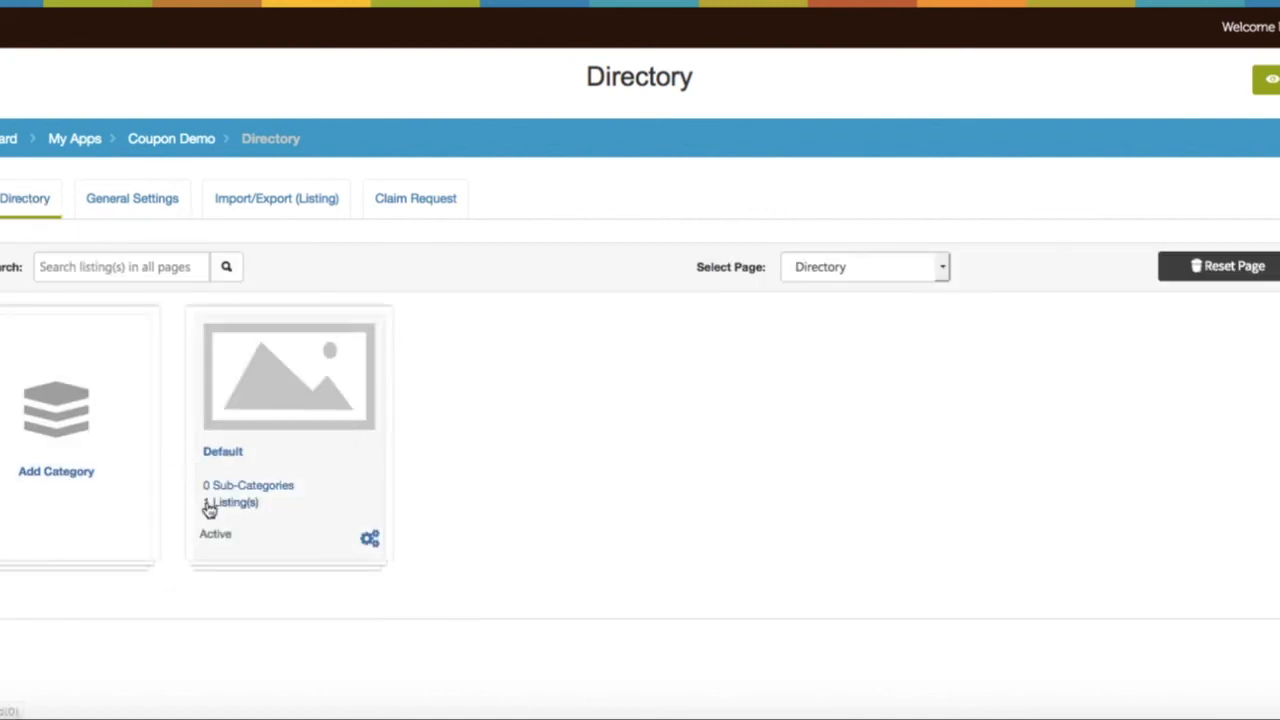
Step: Attach DISCOUNT to the Default category's Royale Happ... listing and save it
{"action": "left_click", "coordinate": [222, 451]}
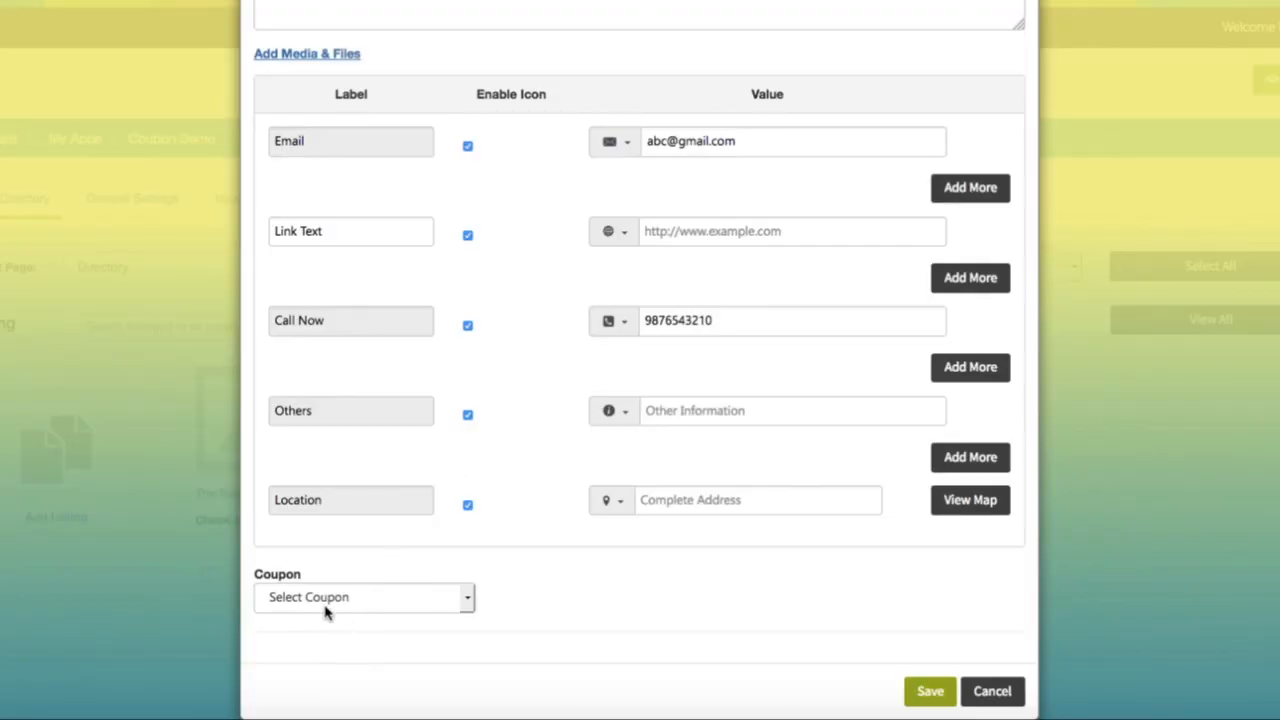
{"action": "left_click", "coordinate": [363, 598]}
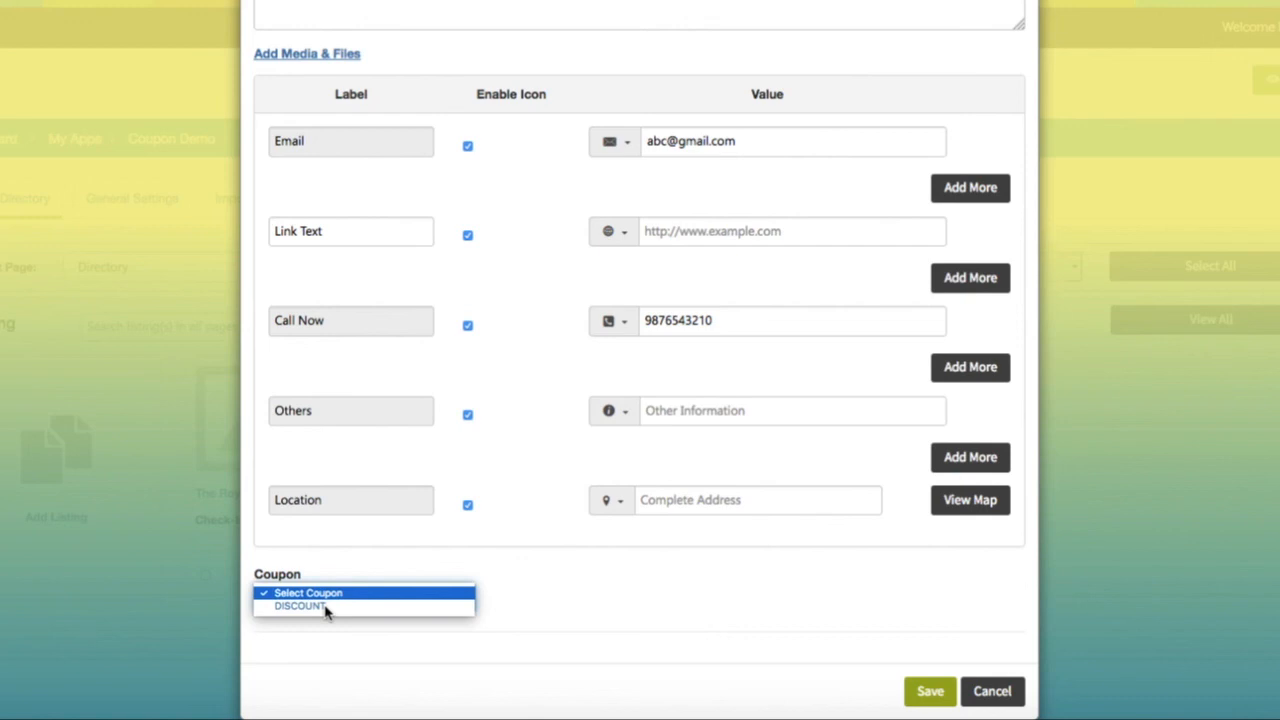
{"action": "left_click", "coordinate": [298, 608]}
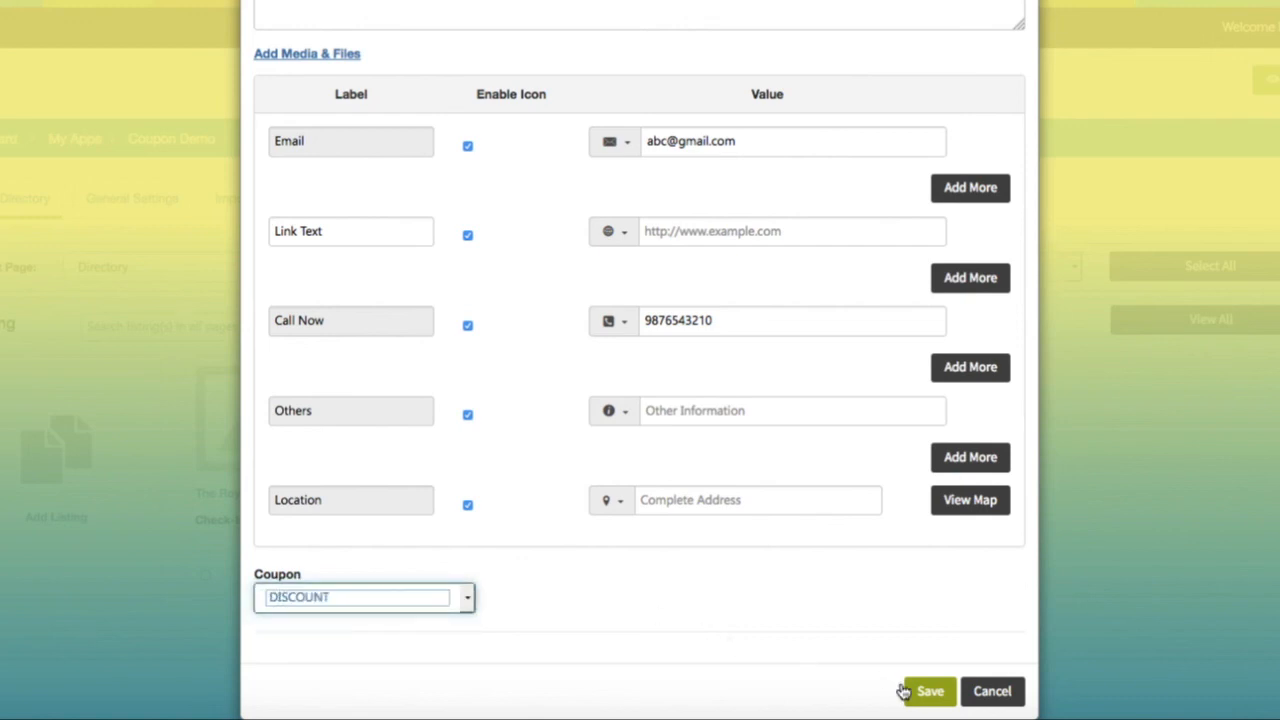
{"action": "left_click", "coordinate": [927, 691]}
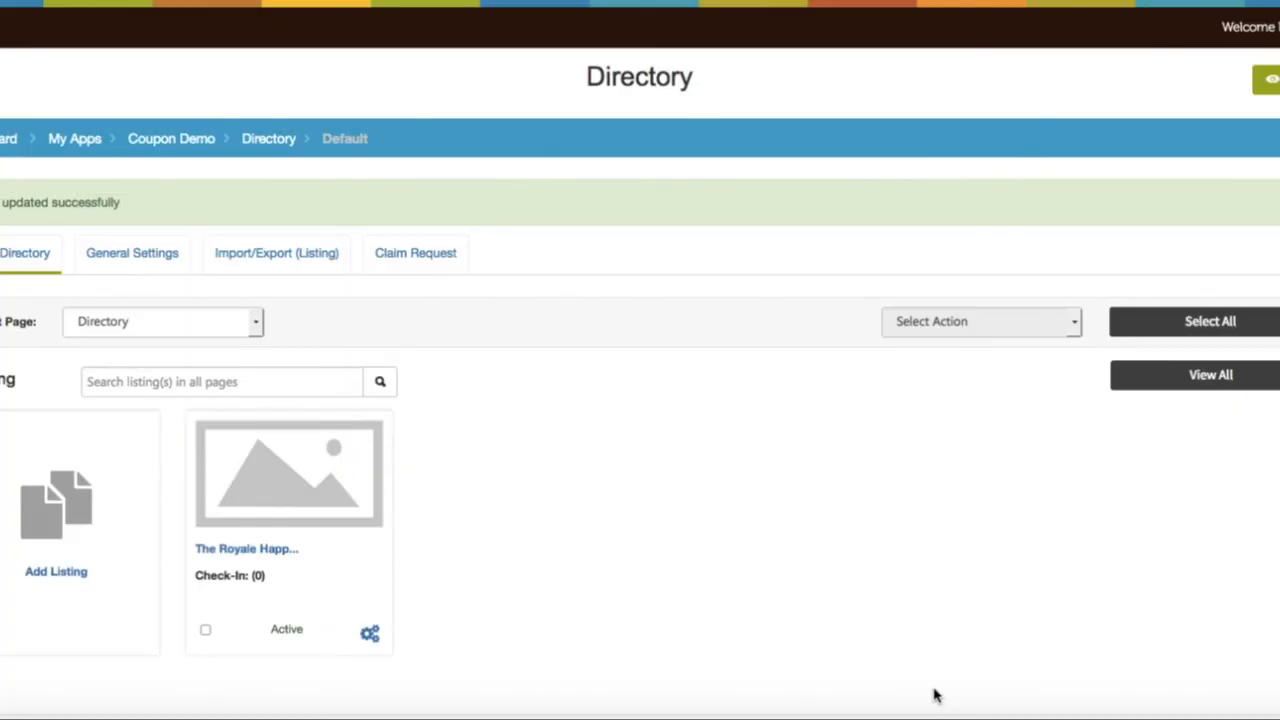